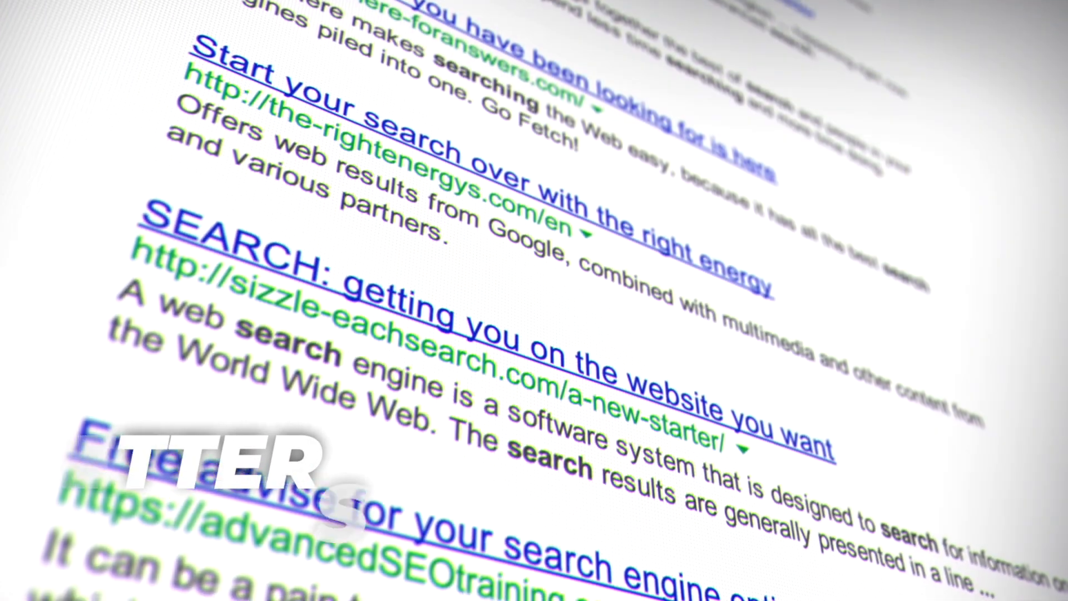
Scroll through the FluentSMTP listing in the WordPress.org Plugin Directory
{"action": "scroll", "scroll_direction": "down", "scroll_amount": 3}
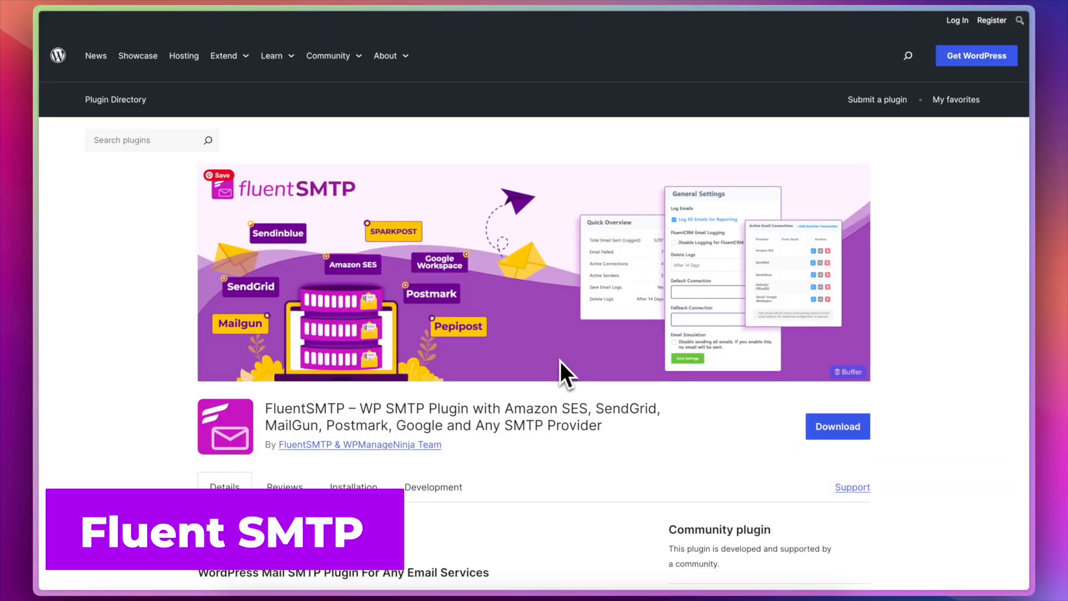
{"action": "mouse_move", "coordinate": [580, 356]}
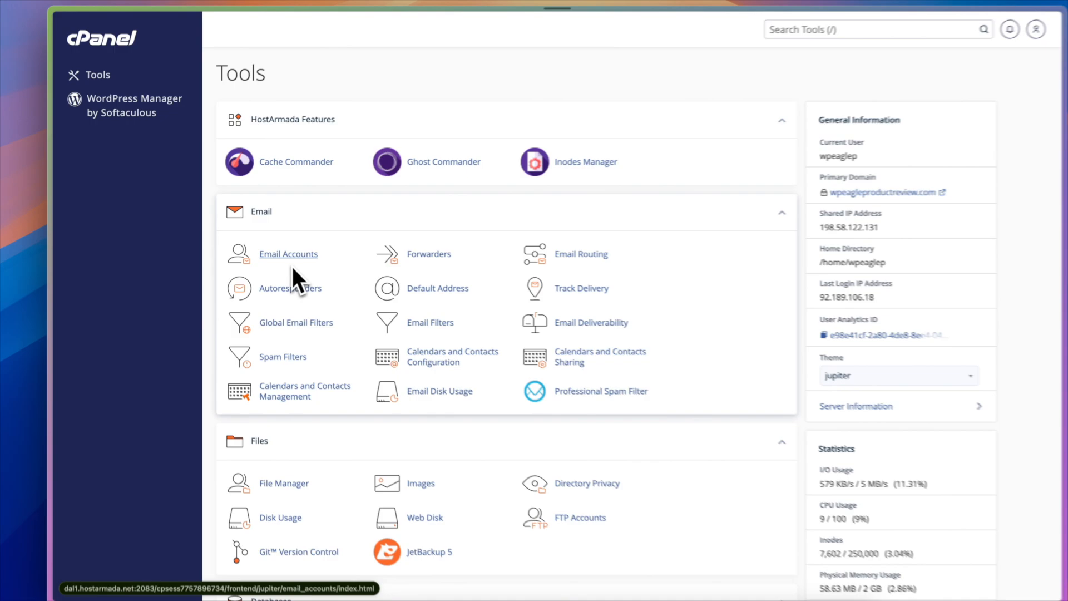
Open Email Accounts from the cPanel Email section
{"action": "left_click", "coordinate": [288, 254]}
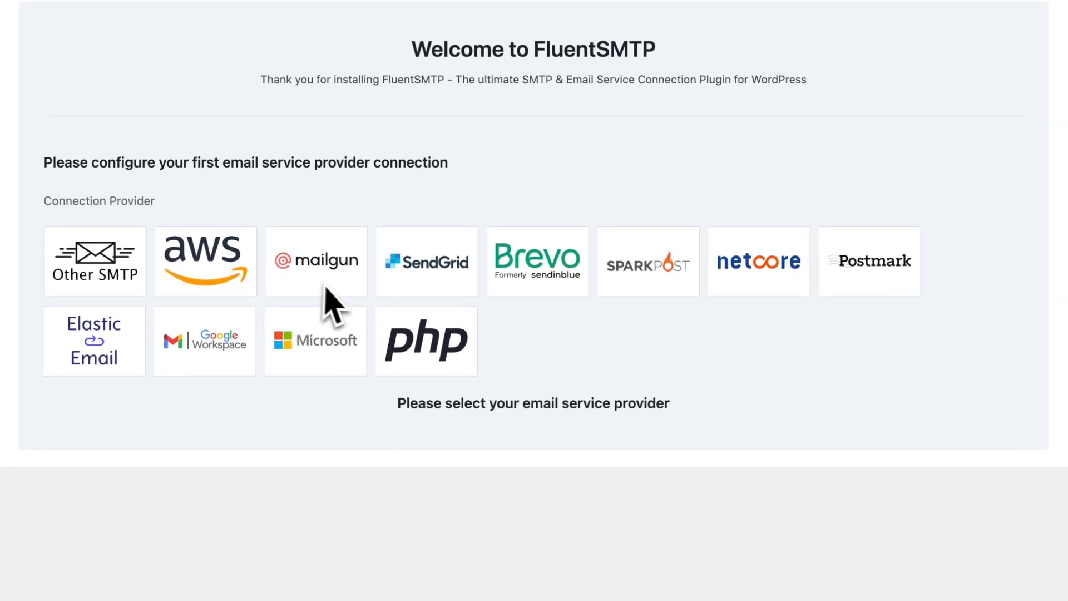
{"action": "mouse_move", "coordinate": [534, 368]}
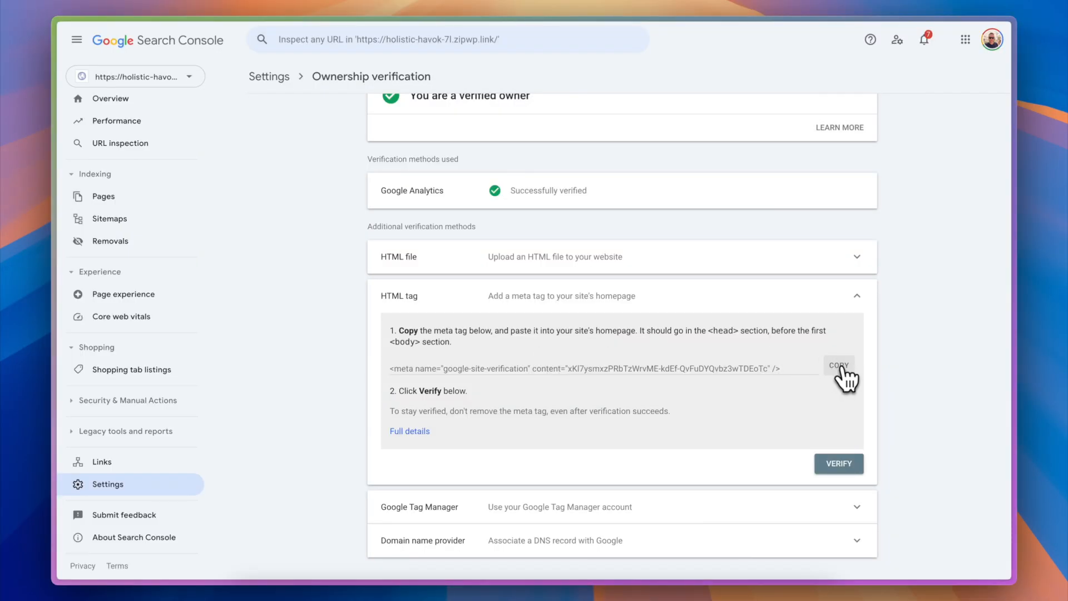
Copy the HTML tag ownership-verification meta tag from Search Console
{"action": "left_click", "coordinate": [839, 365]}
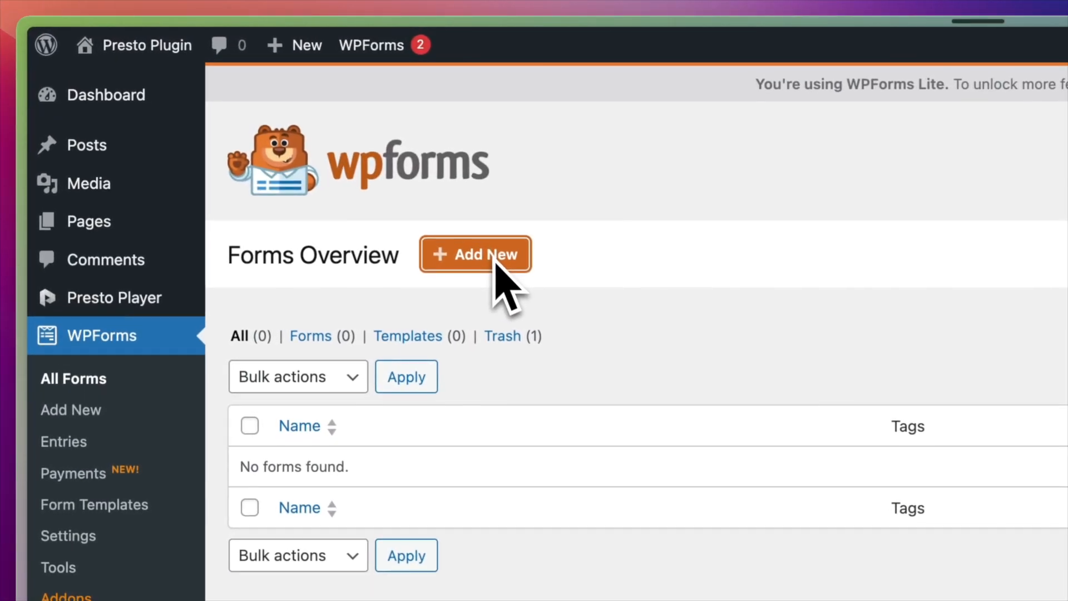
Create a form from the Simple Contact Form template with an 'Enquiry Type' dropdown
{"action": "left_click", "coordinate": [475, 254]}
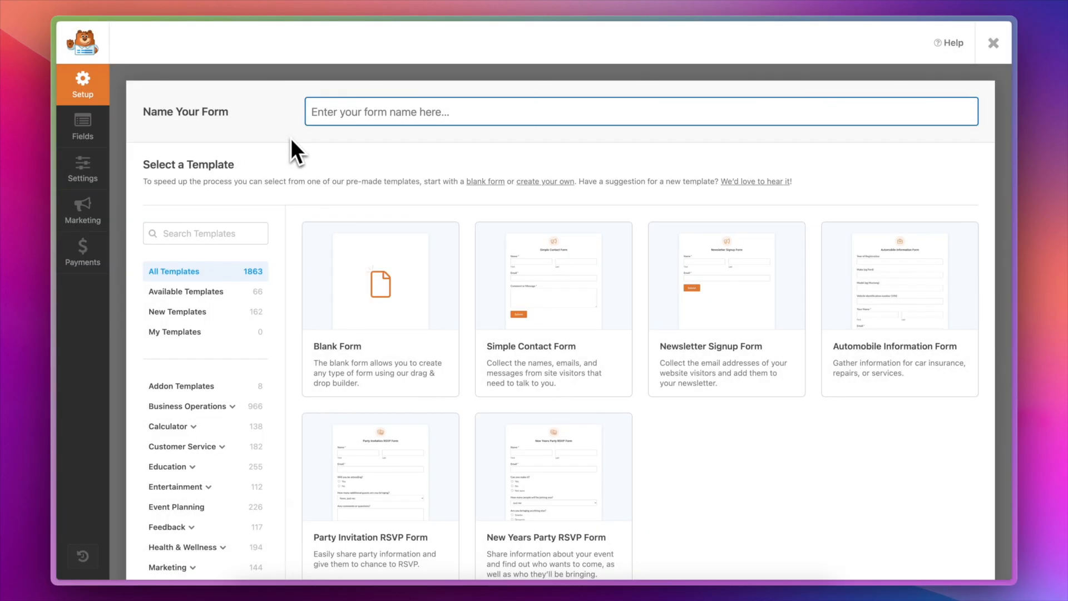
{"action": "mouse_move", "coordinate": [554, 307]}
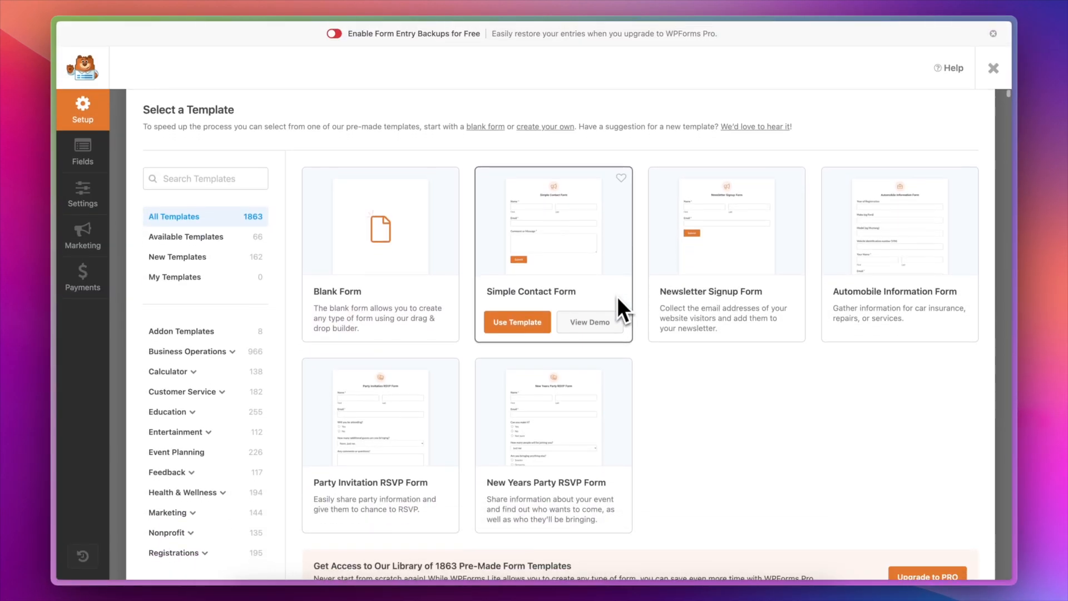
{"action": "mouse_move", "coordinate": [538, 334]}
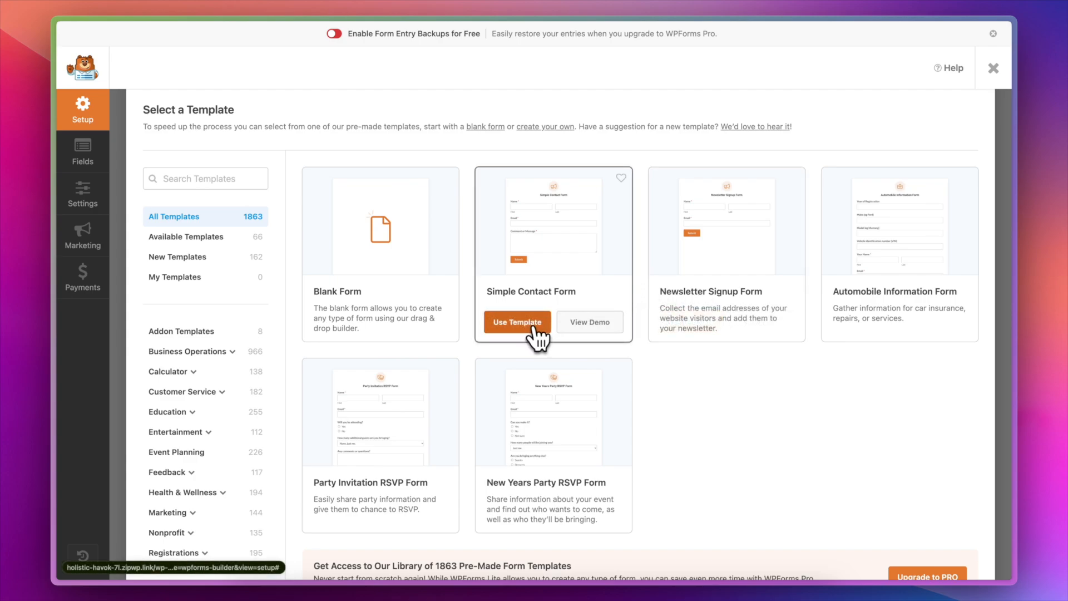
{"action": "left_click", "coordinate": [516, 322]}
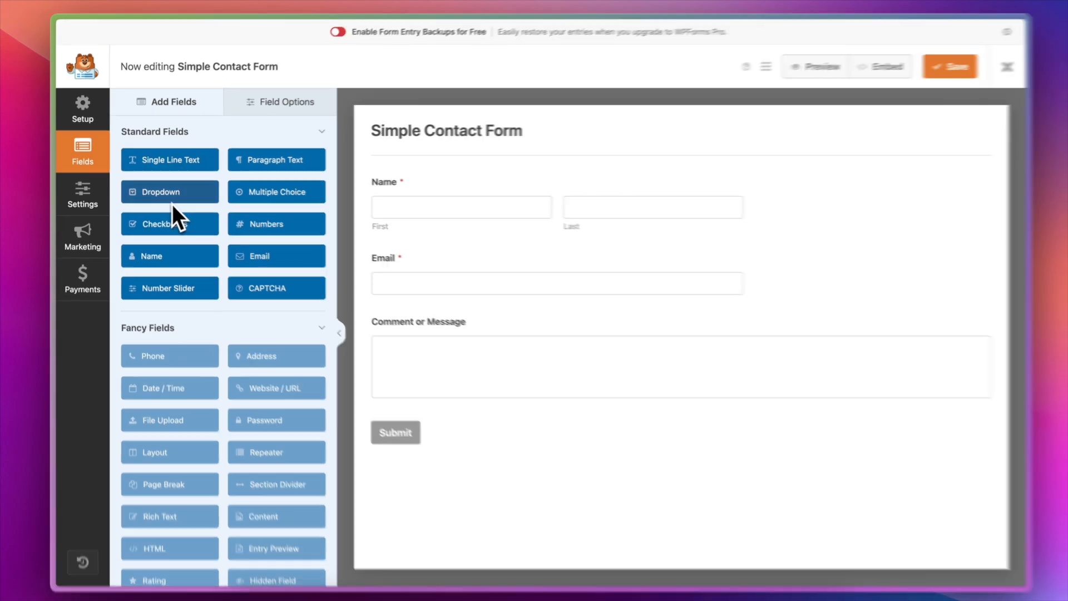
{"action": "left_click", "coordinate": [169, 191]}
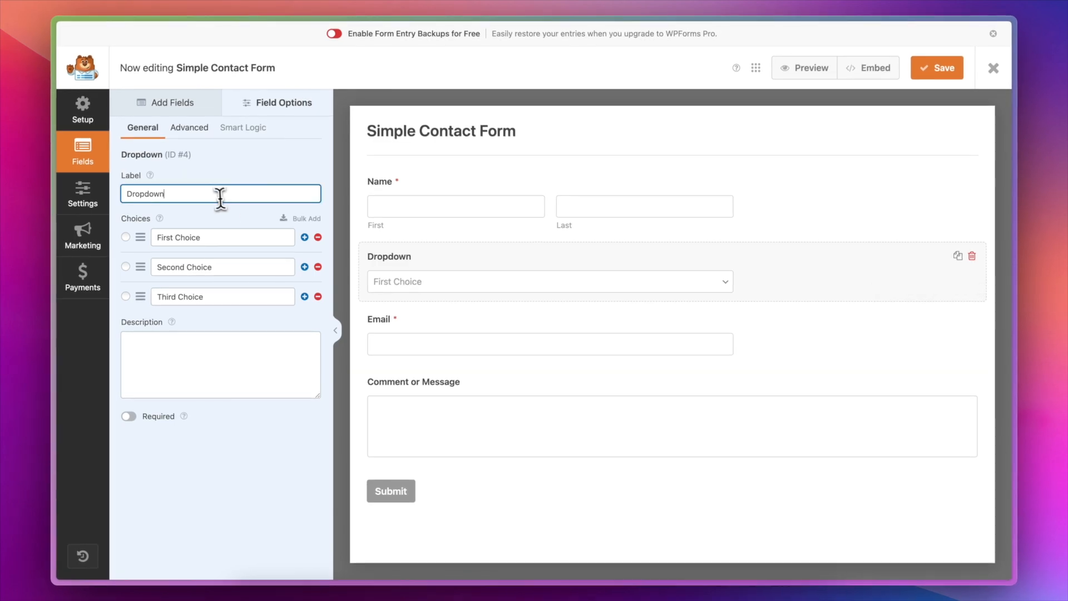
{"action": "type", "text": "Enquiry Type"}
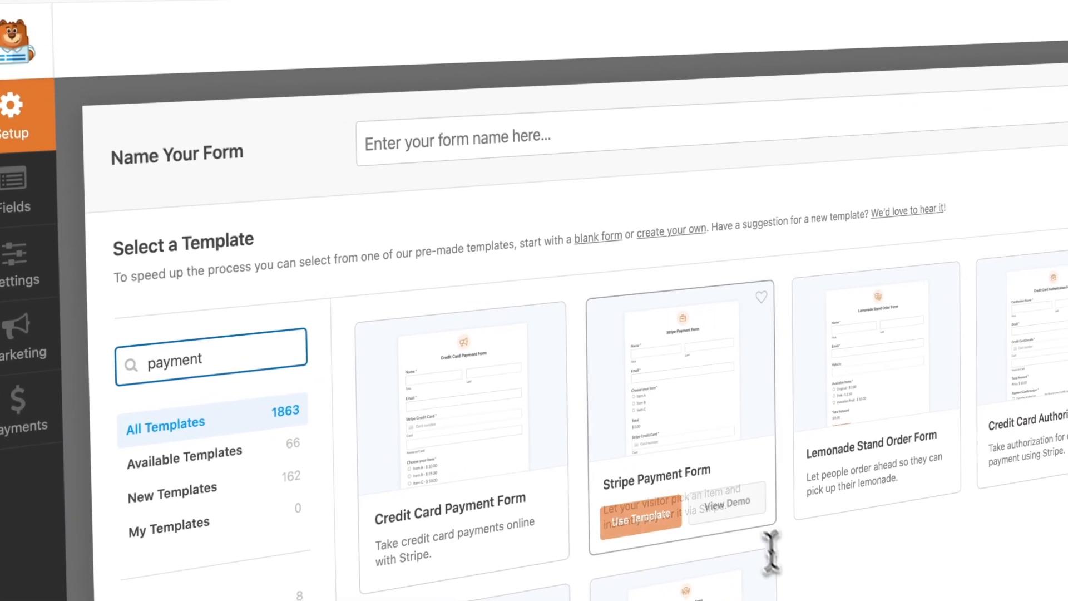
Search the template library for 'multi' and scroll through the multi-step templates
{"action": "left_click", "coordinate": [639, 514]}
{"action": "type", "text": "multi"}
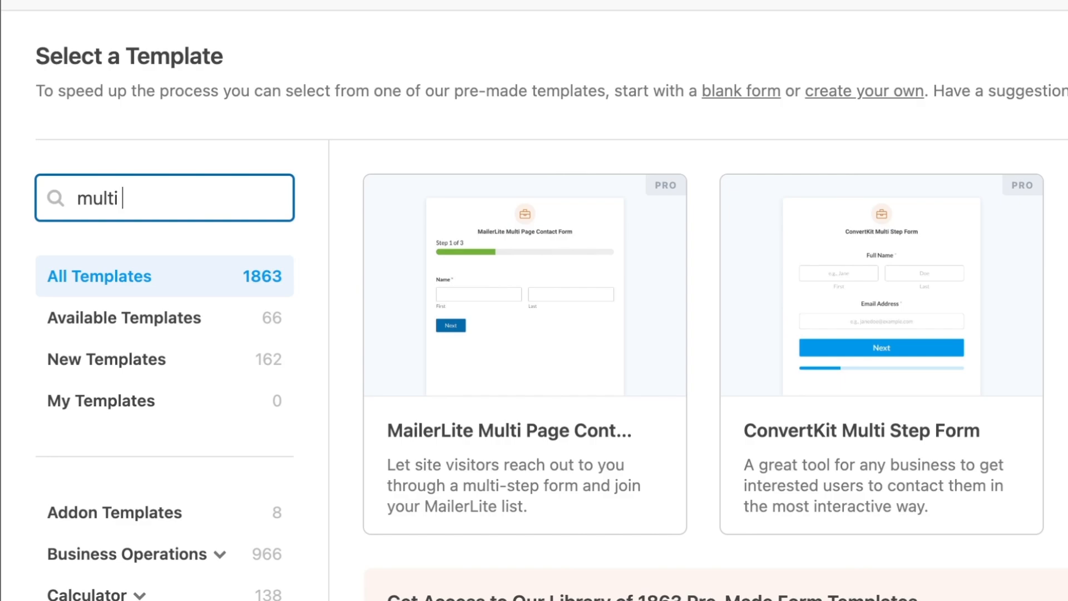
{"action": "scroll", "scroll_direction": "down", "scroll_amount": 3}
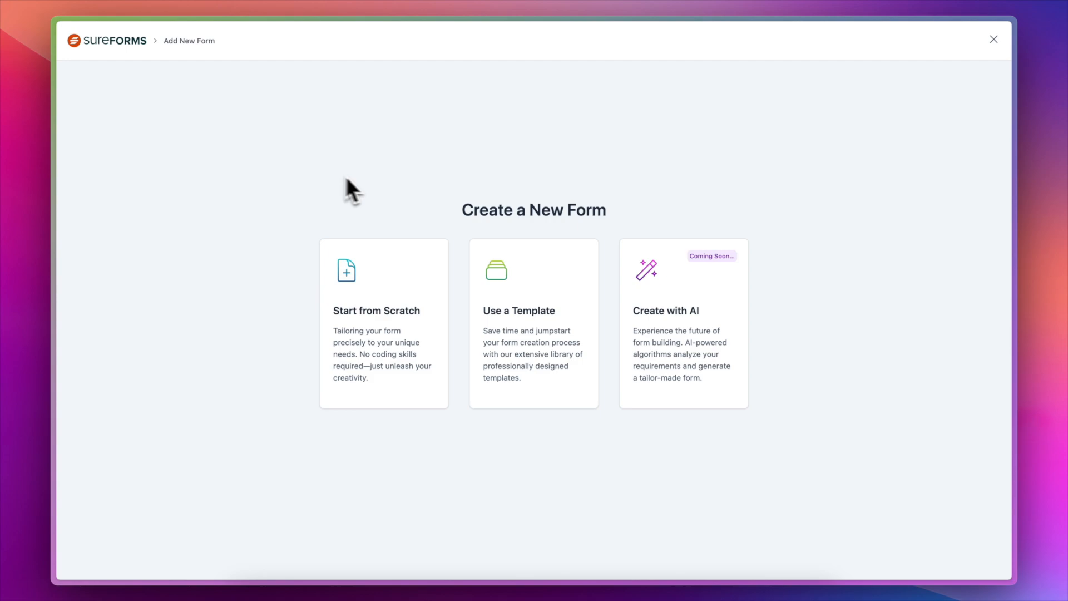
Build a SureForms Contact Form template form and add a checkbox field below the message
{"action": "left_click", "coordinate": [533, 323]}
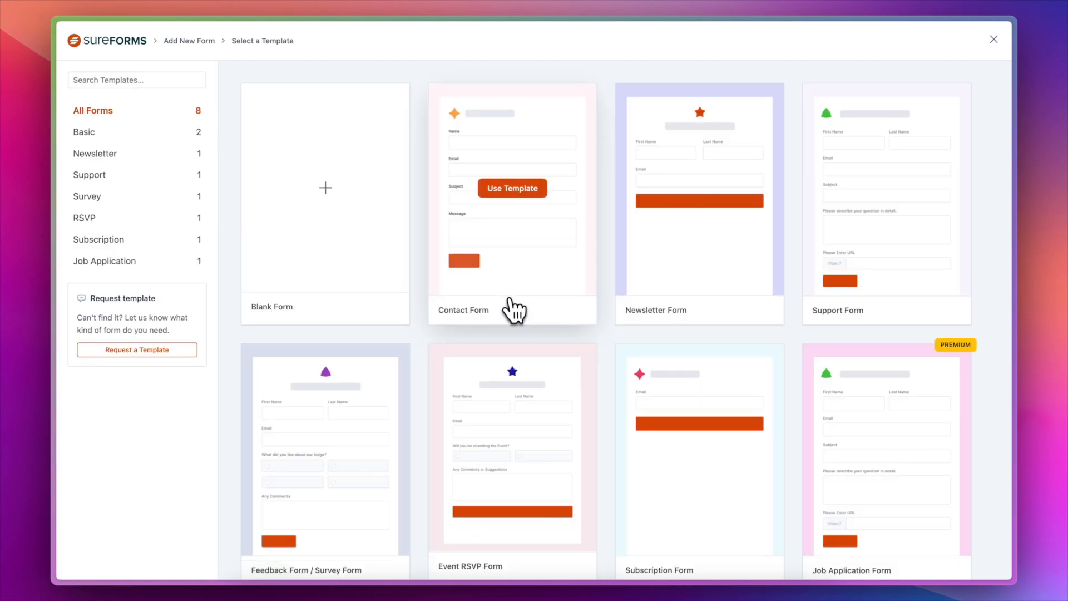
{"action": "mouse_move", "coordinate": [526, 201]}
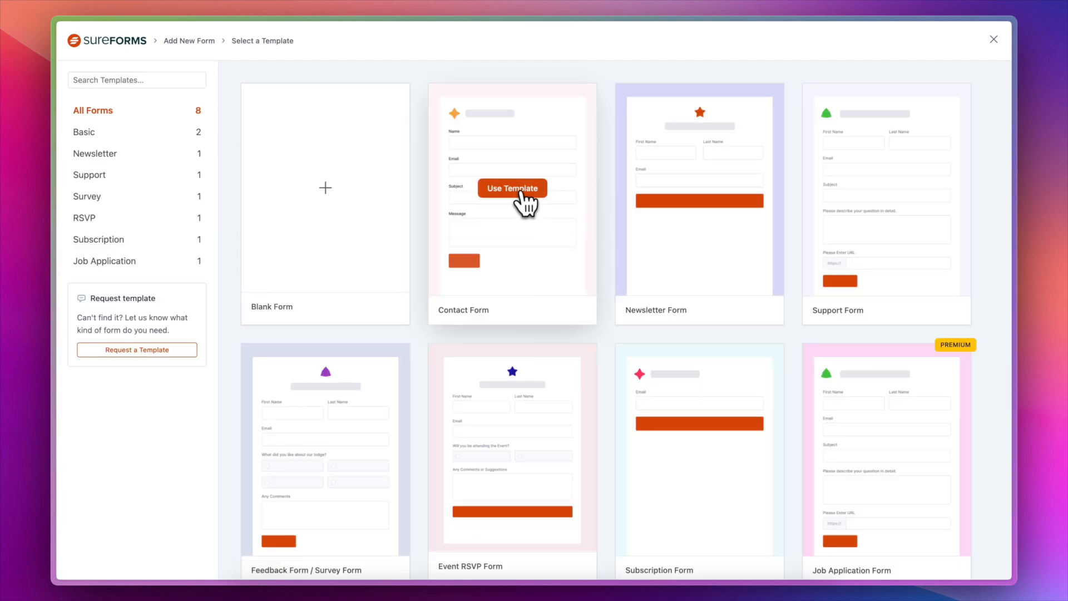
{"action": "left_click", "coordinate": [512, 188]}
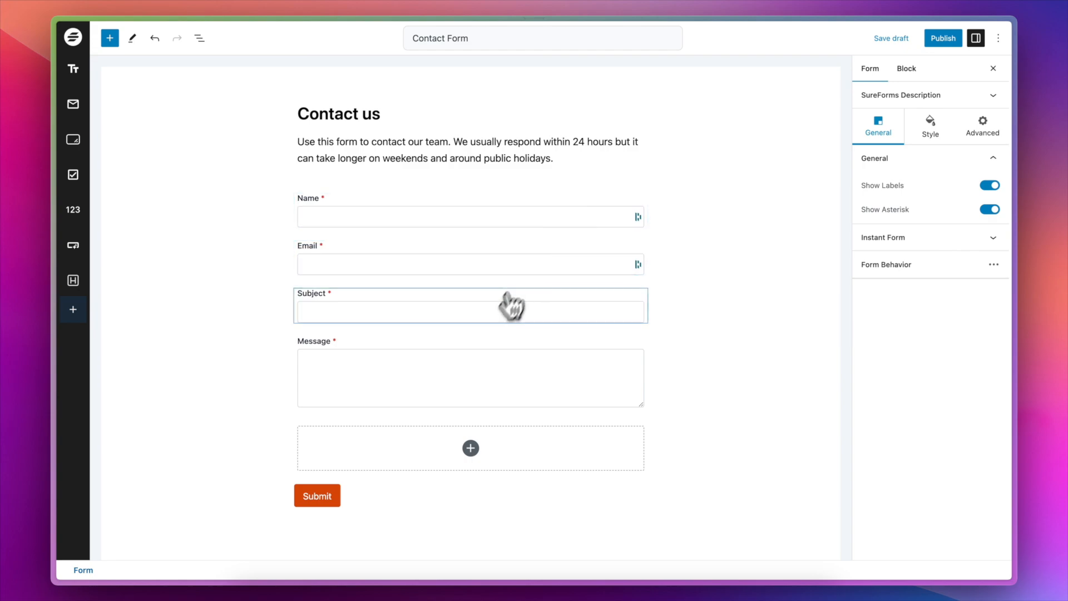
{"action": "left_click", "coordinate": [200, 37]}
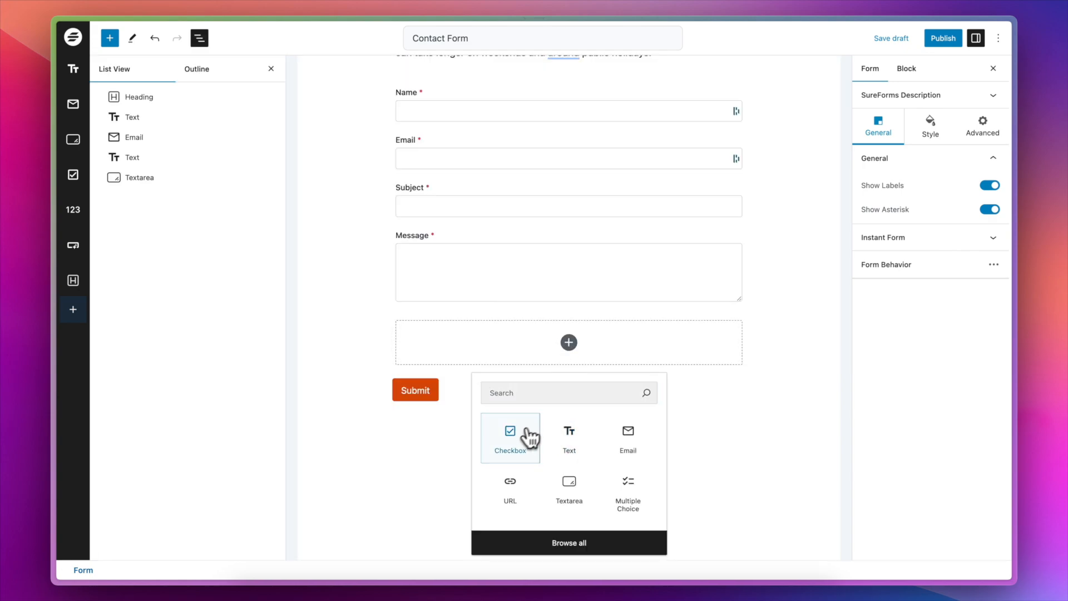
{"action": "left_click", "coordinate": [509, 437]}
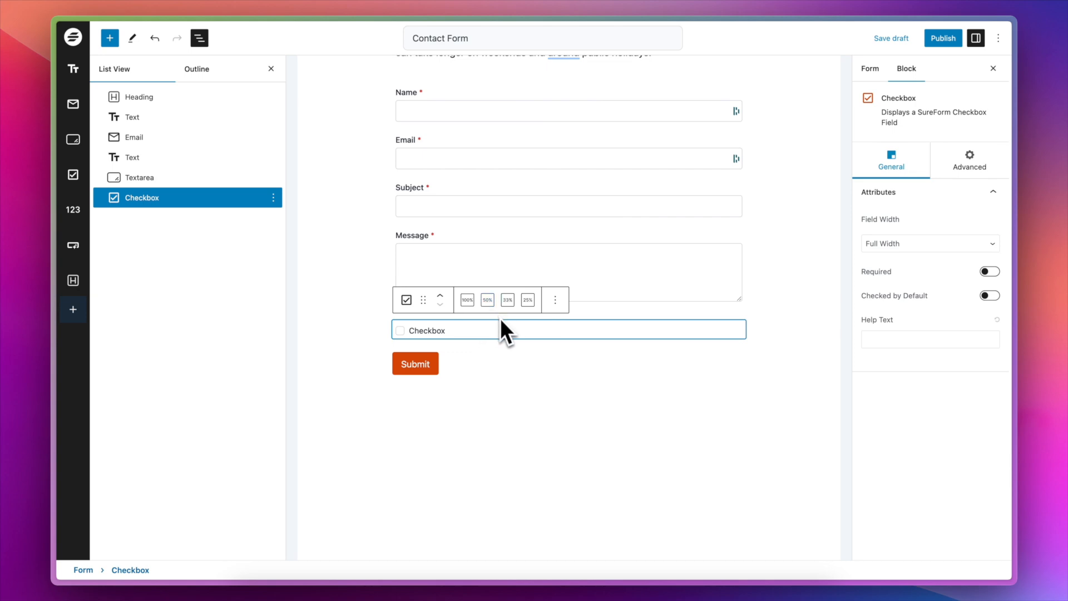
{"action": "left_click", "coordinate": [486, 300]}
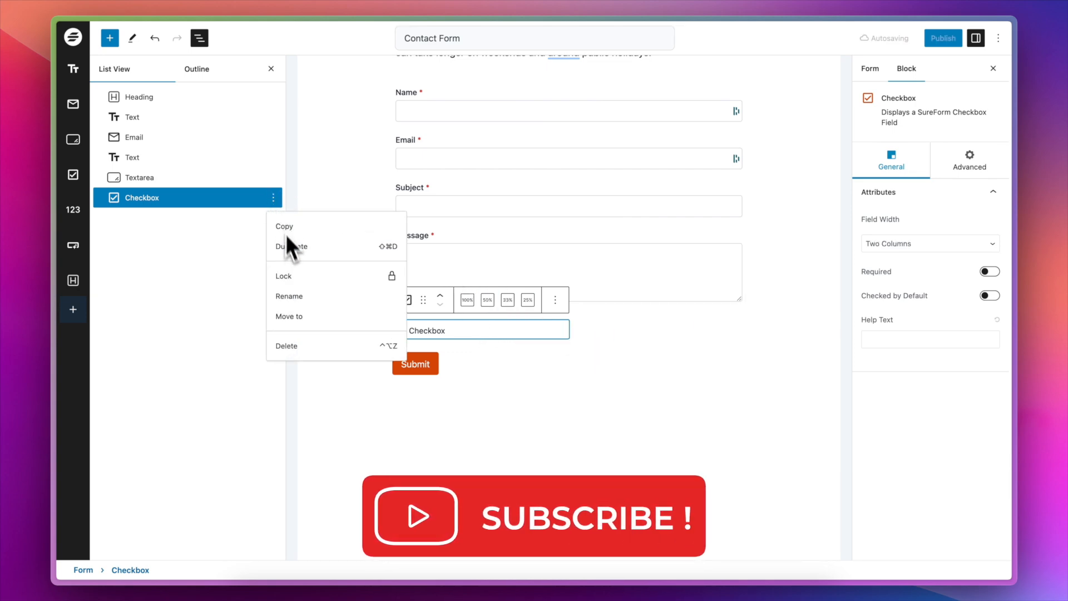
{"action": "left_click", "coordinate": [291, 246]}
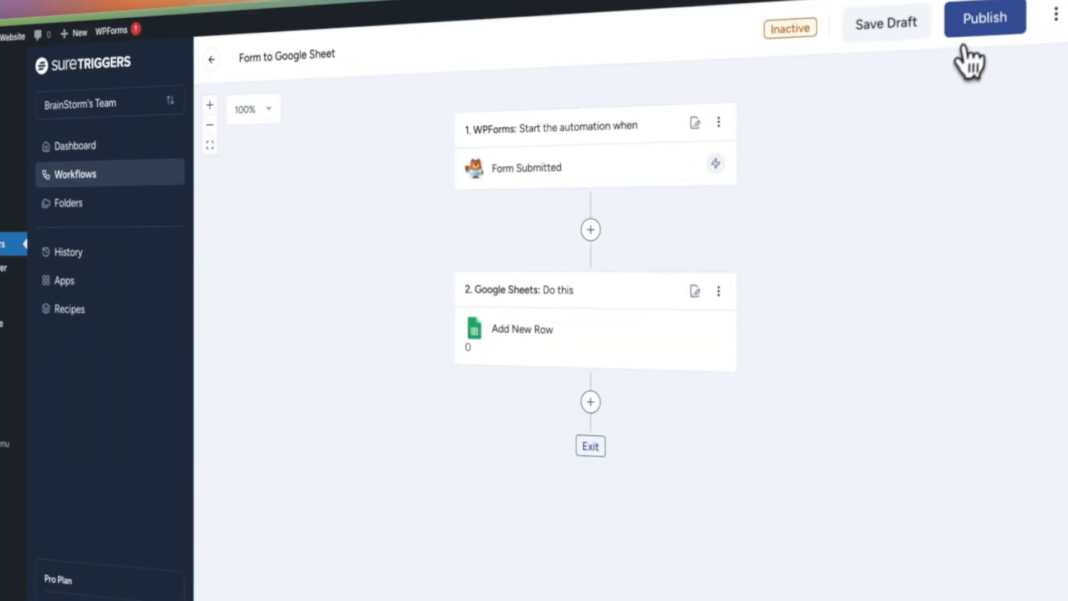
Publish the Form to Google Sheet workflow and test it with 'Hello, this is john!'
{"action": "left_click", "coordinate": [983, 18]}
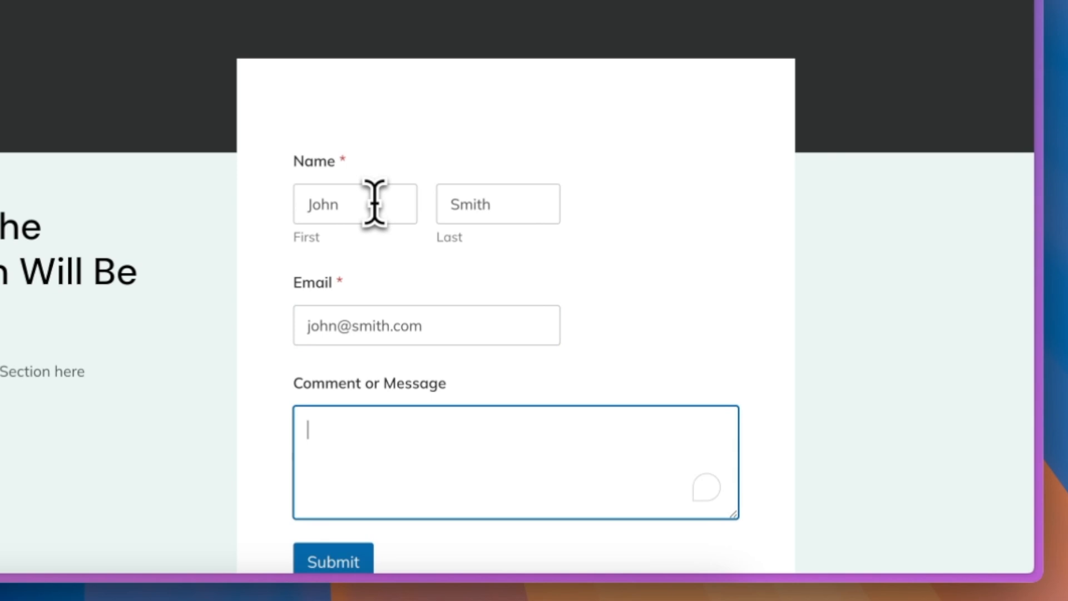
{"action": "type", "text": "Hello, th"}
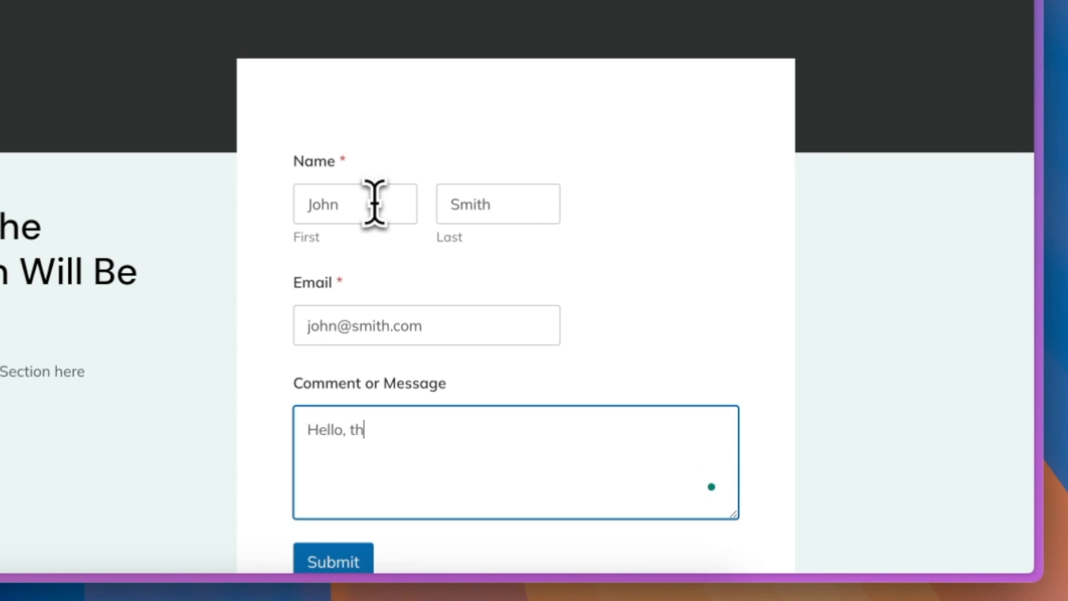
{"action": "type", "text": "is is john!"}
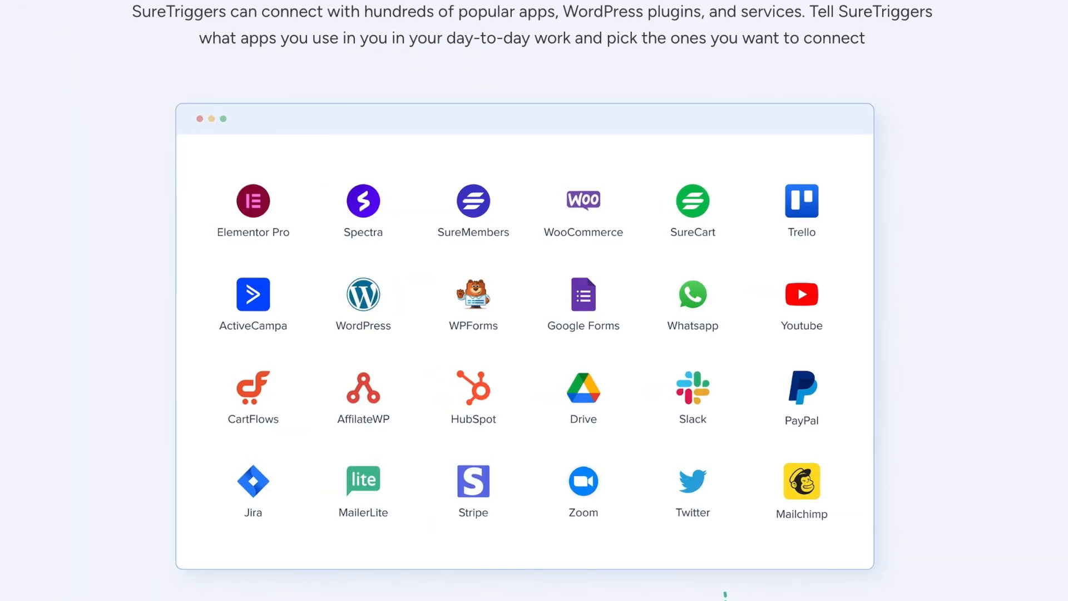
{"action": "scroll", "scroll_direction": "down", "scroll_amount": 3}
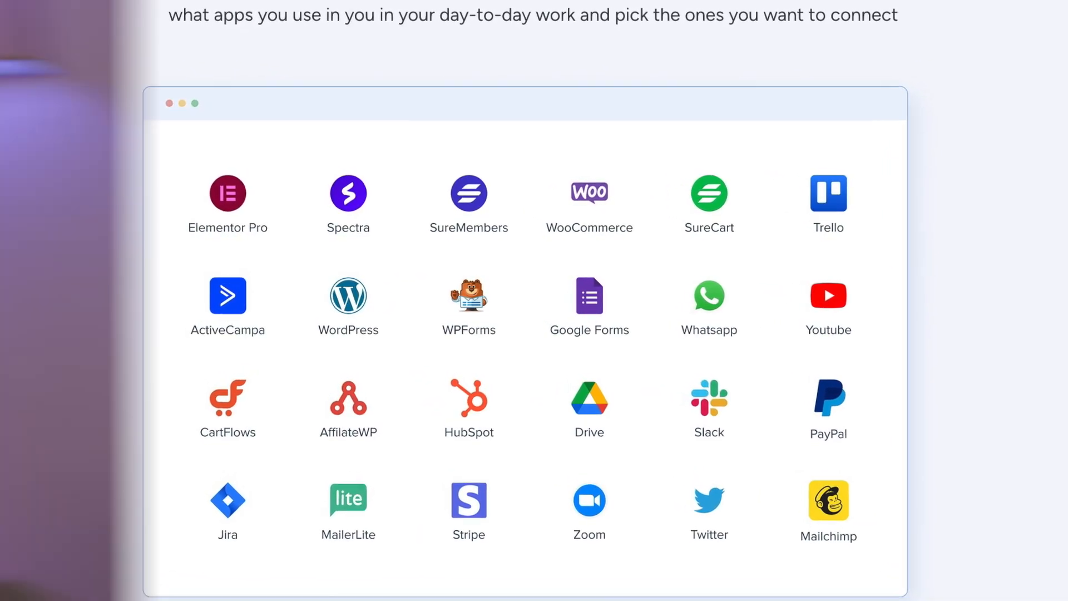
{"action": "left_click", "coordinate": [349, 193]}
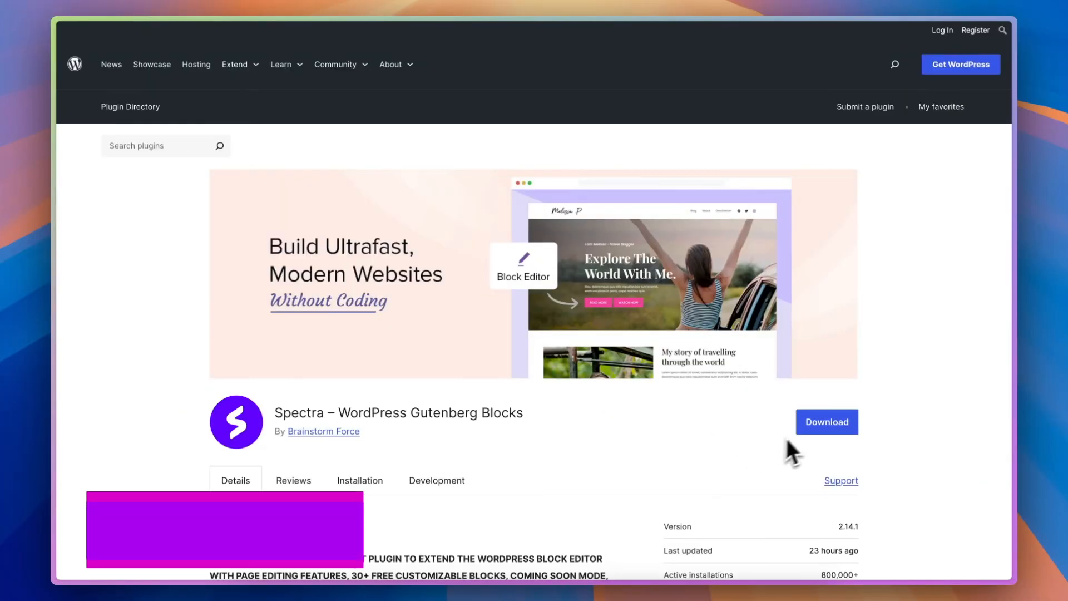
{"action": "mouse_move", "coordinate": [866, 467]}
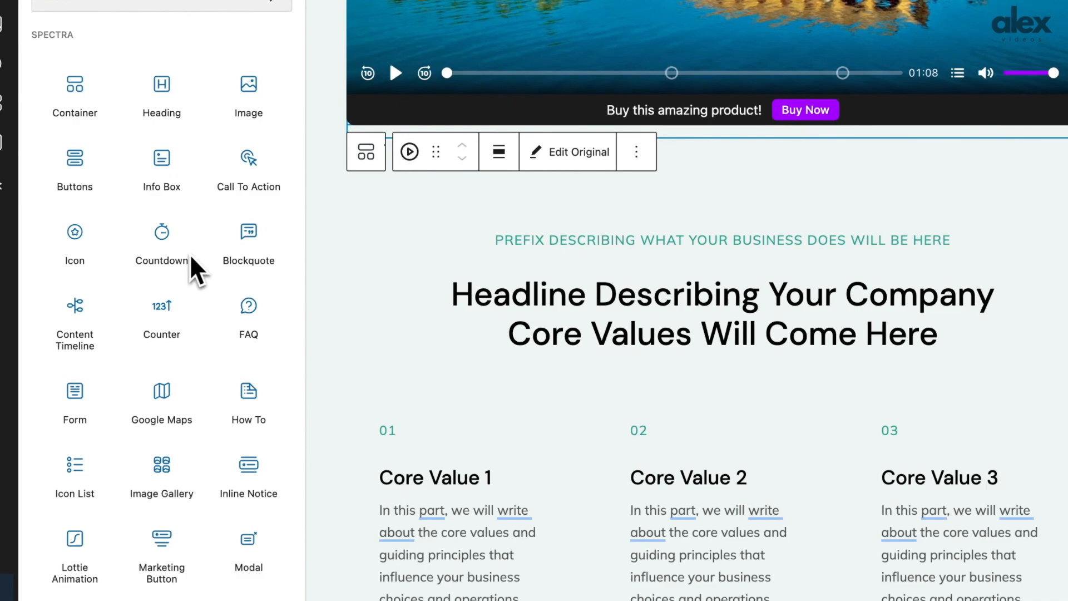
{"action": "mouse_move", "coordinate": [162, 398]}
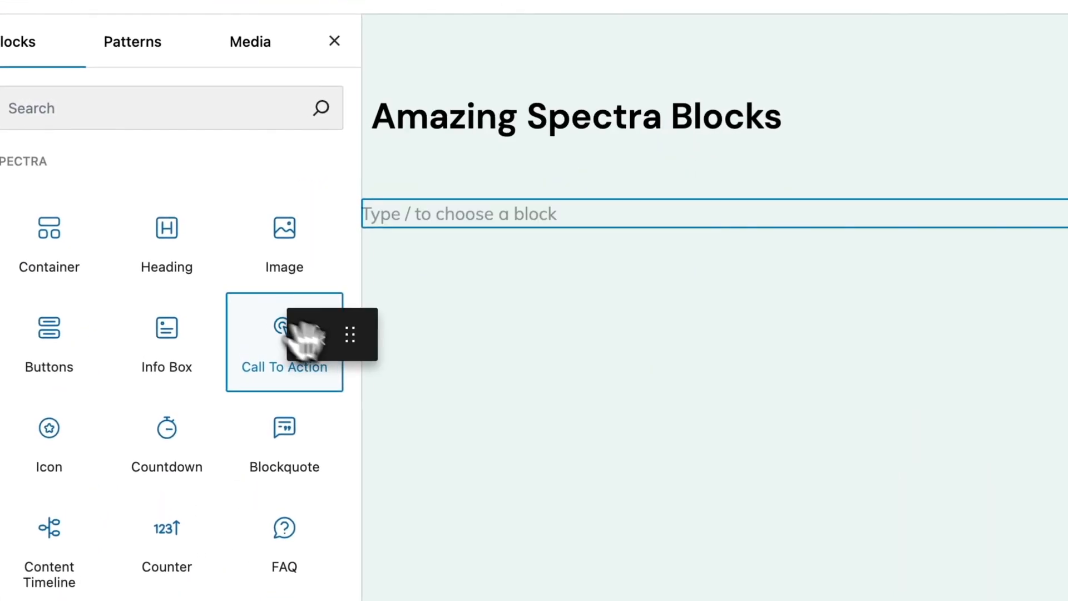
Insert Spectra Call To Action, Buttons (below the menu items) and Social Share blocks
{"action": "left_click", "coordinate": [284, 333]}
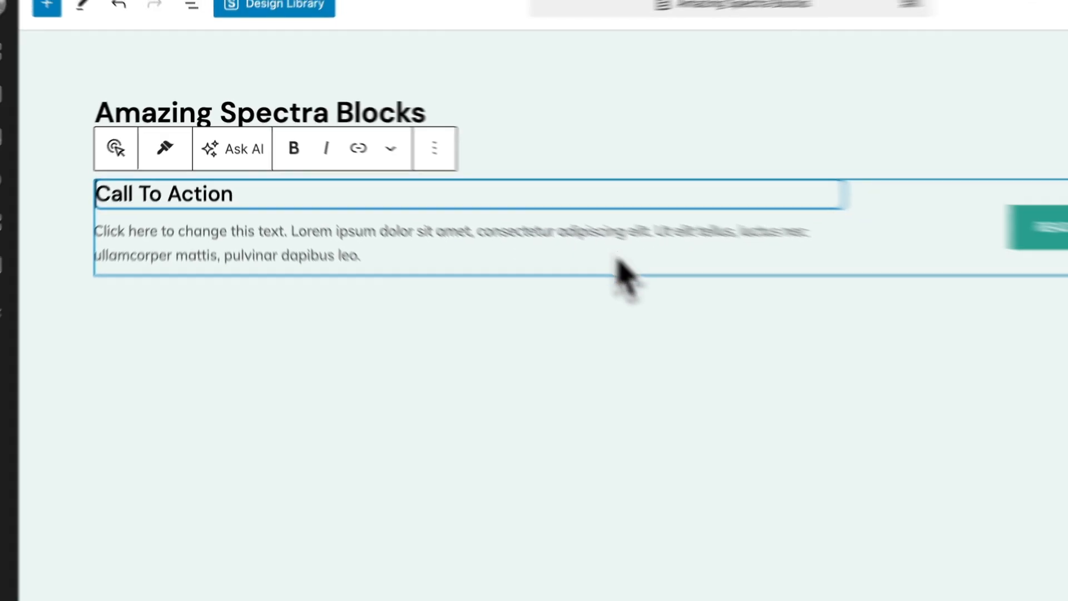
{"action": "left_click", "coordinate": [46, 5]}
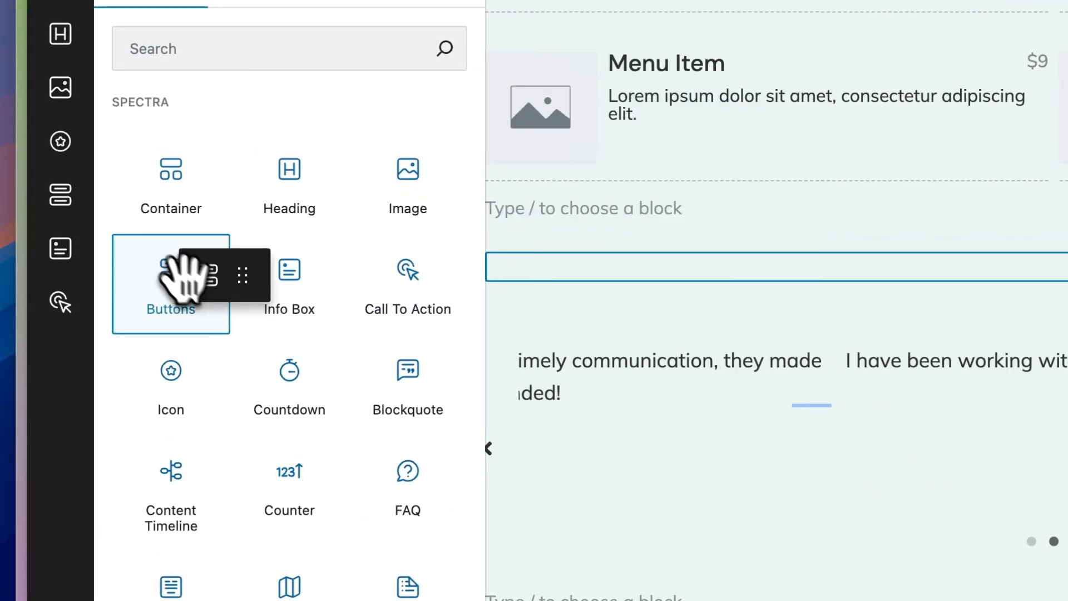
{"action": "left_click", "coordinate": [170, 284]}
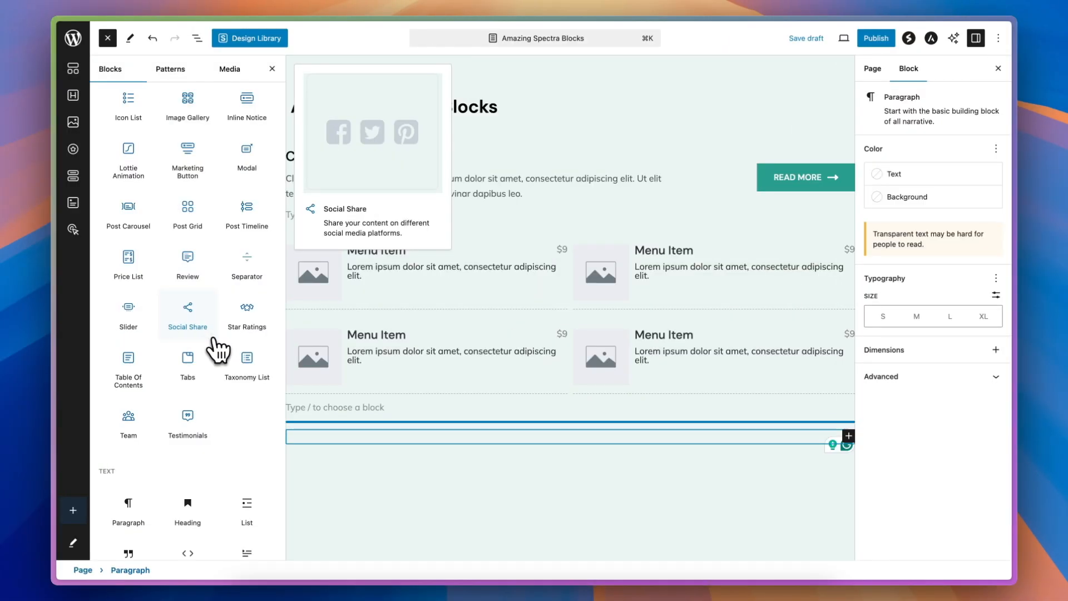
{"action": "left_click", "coordinate": [186, 421]}
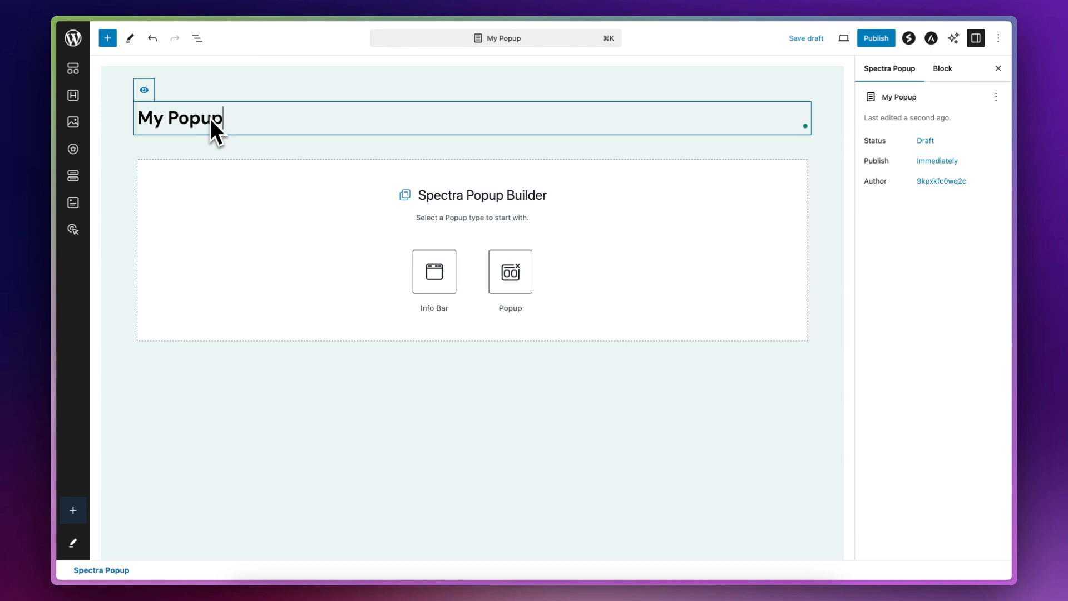
Title the popup 'My Popup!' as a full Popup and apply a Box Shadow preset
{"action": "type", "text": "!"}
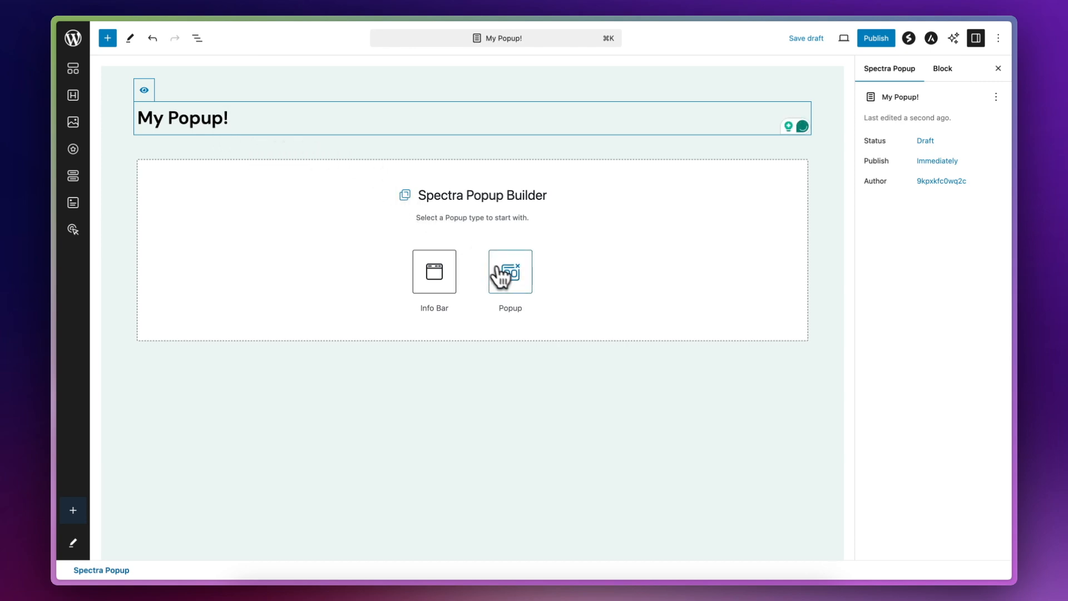
{"action": "left_click", "coordinate": [510, 271]}
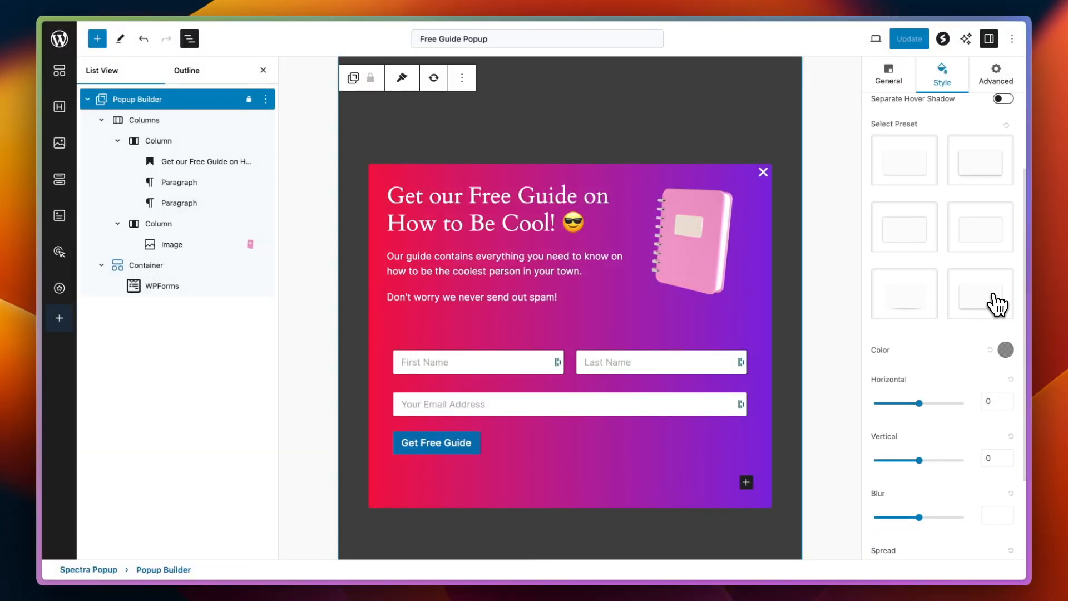
{"action": "left_click", "coordinate": [980, 294]}
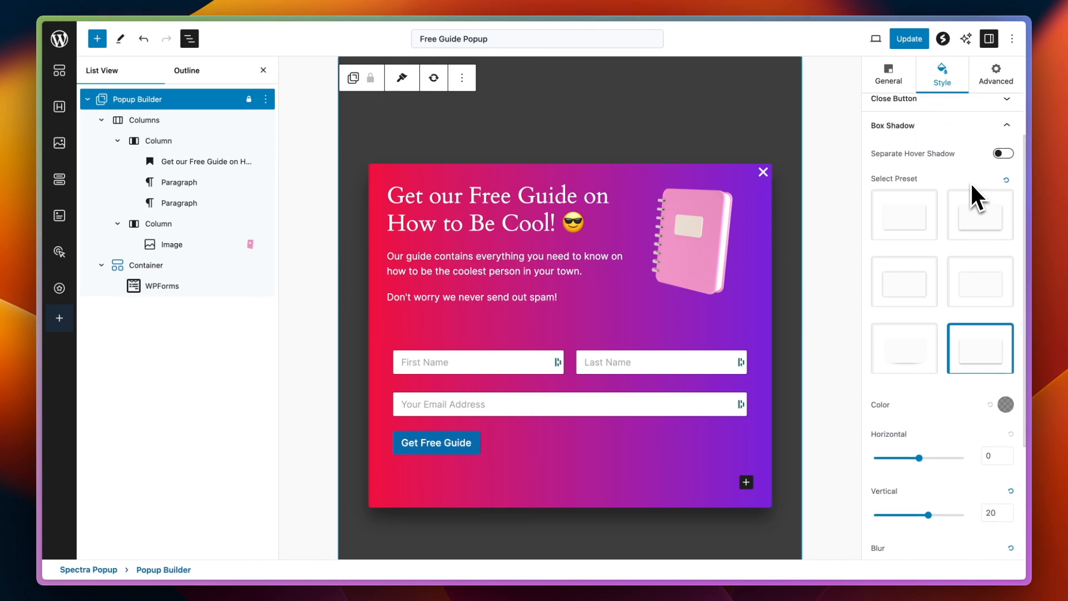
{"action": "scroll", "scroll_direction": "down", "scroll_amount": 3}
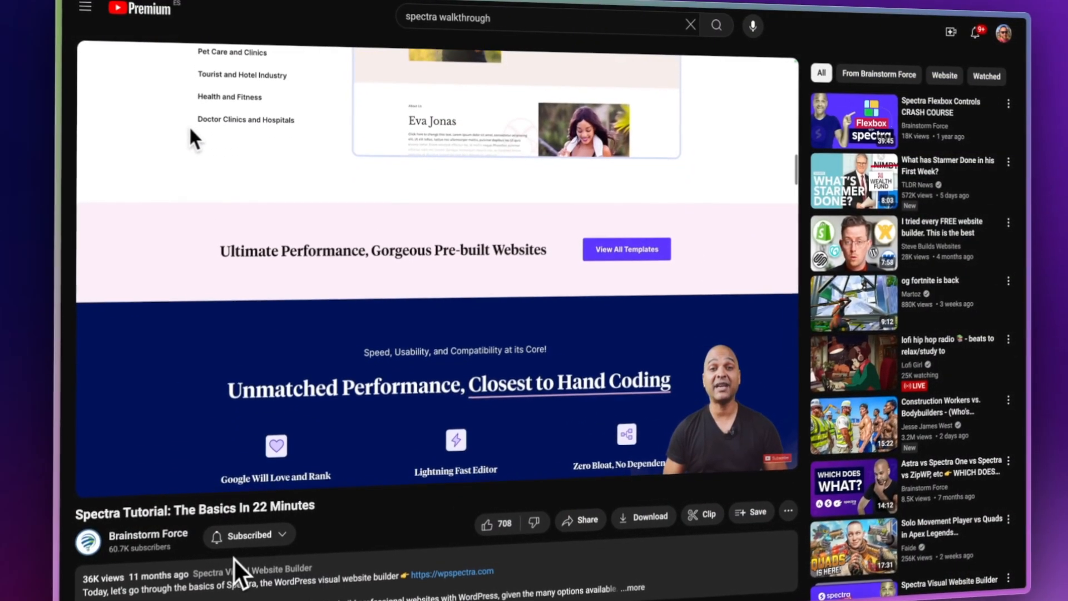
{"action": "scroll", "scroll_direction": "down", "scroll_amount": 3}
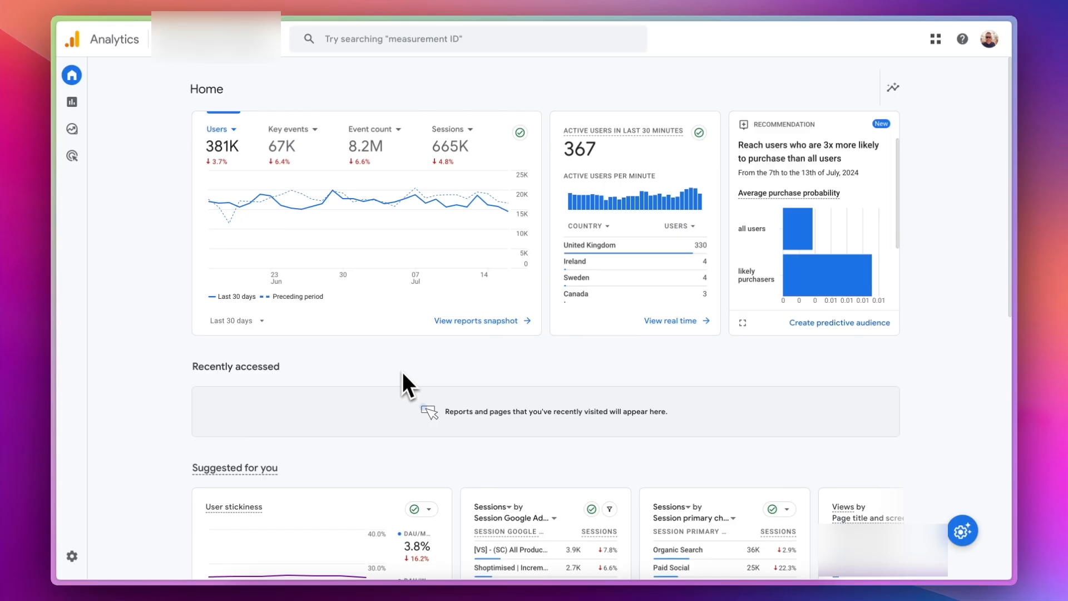
{"action": "mouse_move", "coordinate": [463, 371]}
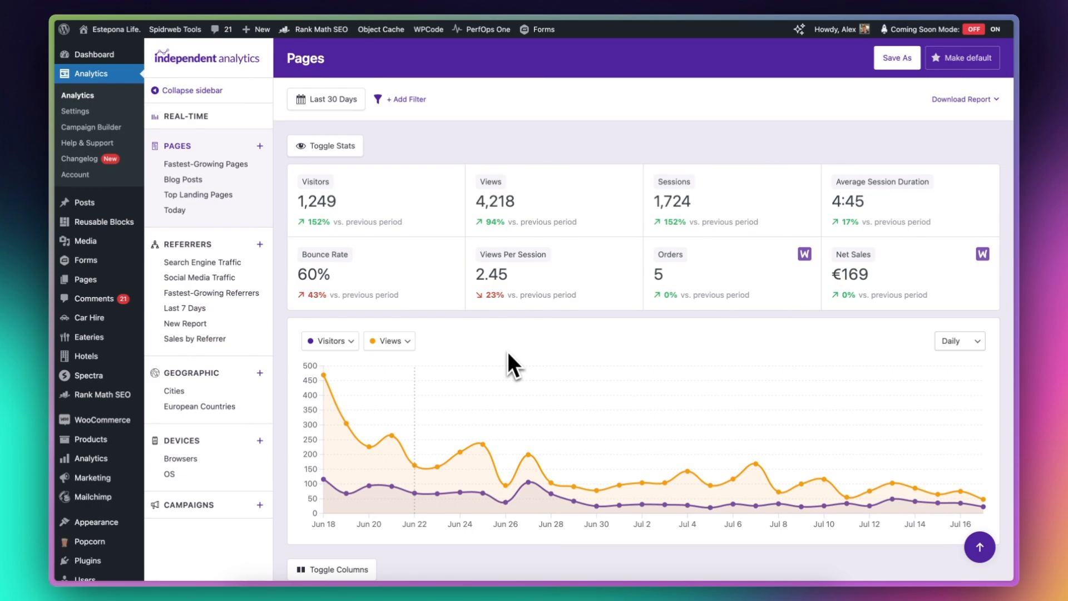
{"action": "mouse_move", "coordinate": [376, 322]}
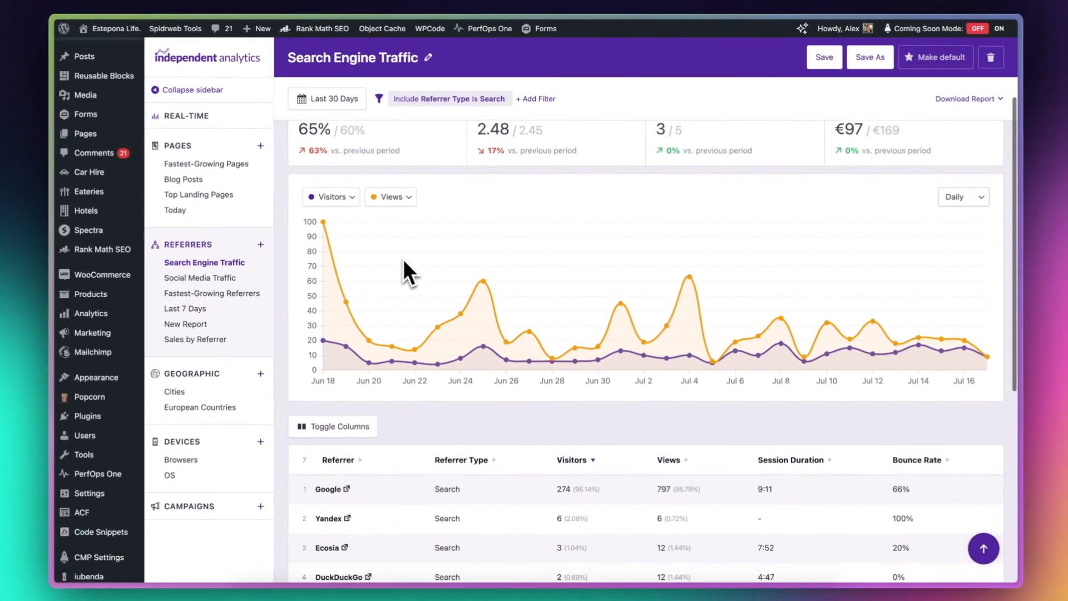
Browse the Fastest-Growing Pages, Real-Time and Last 7 Days Referrers reports
{"action": "scroll", "scroll_direction": "down", "scroll_amount": 3}
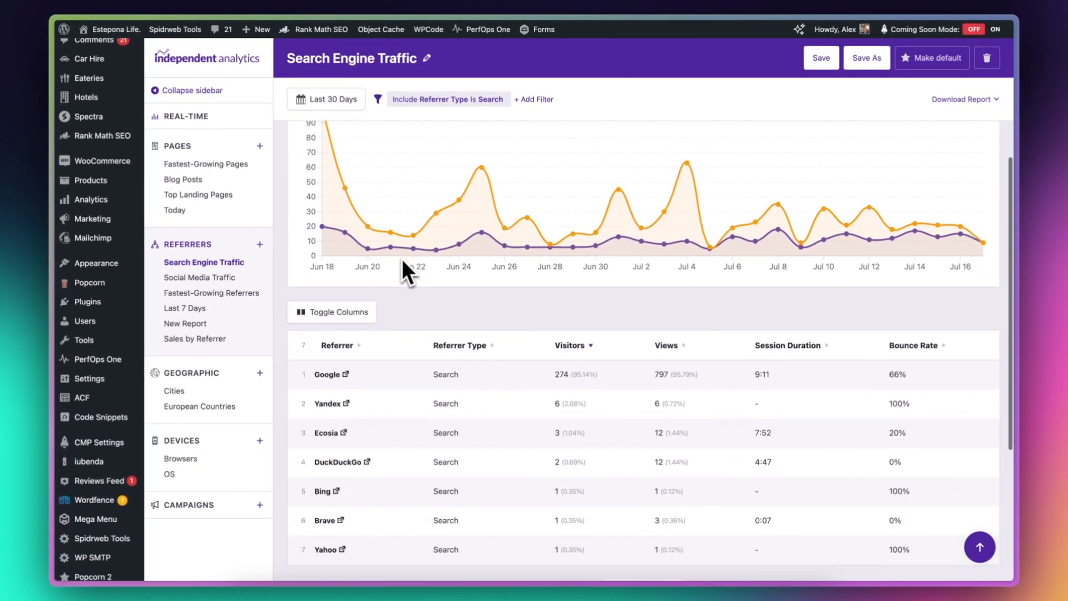
{"action": "scroll", "scroll_direction": "down", "scroll_amount": 3}
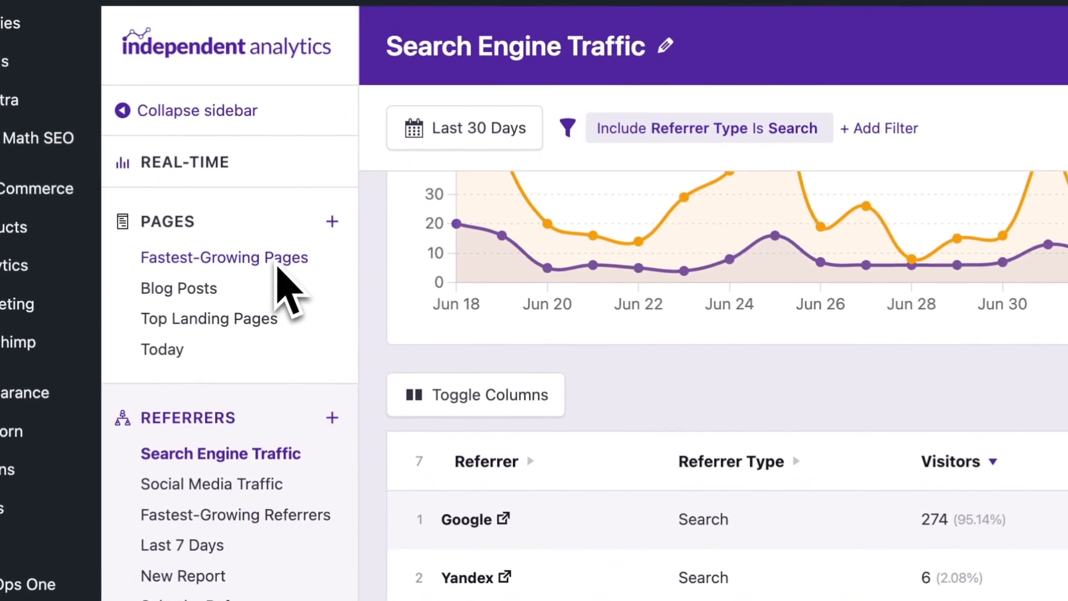
{"action": "left_click", "coordinate": [224, 257]}
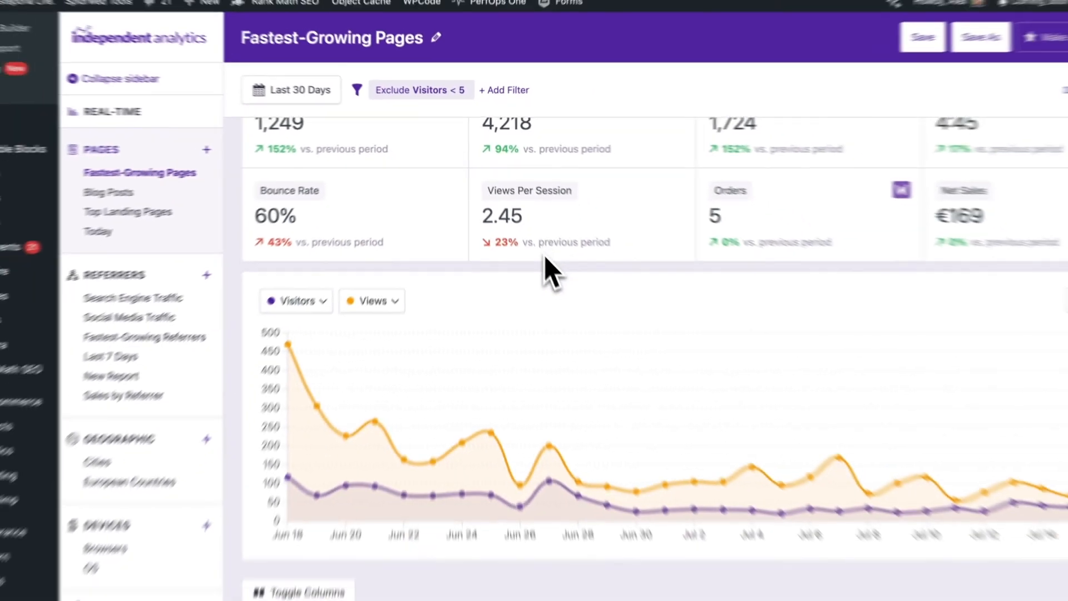
{"action": "scroll", "scroll_direction": "down", "scroll_amount": 3}
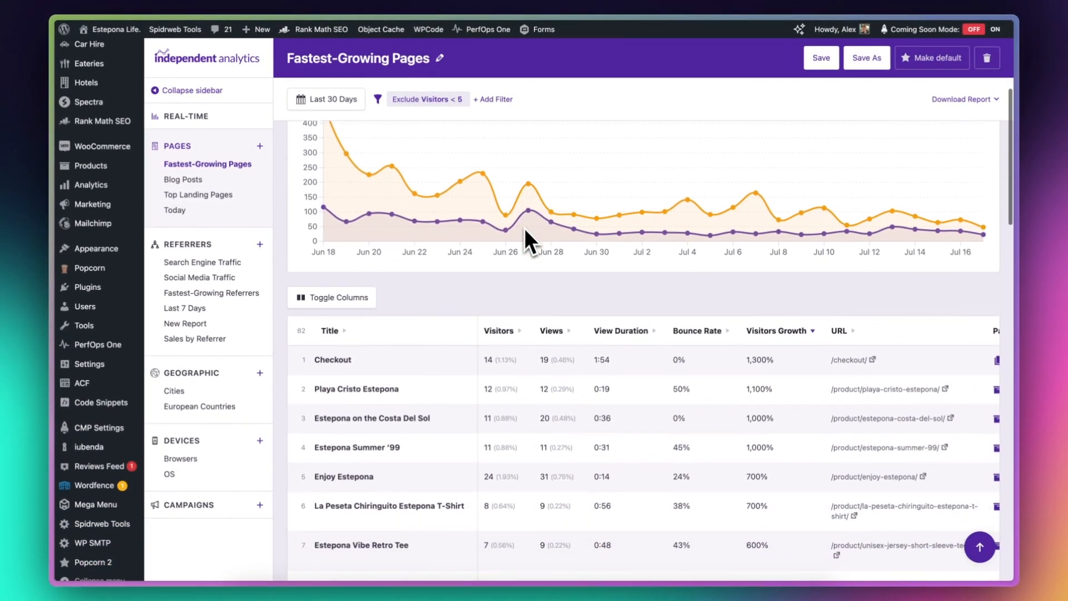
{"action": "left_click", "coordinate": [187, 116]}
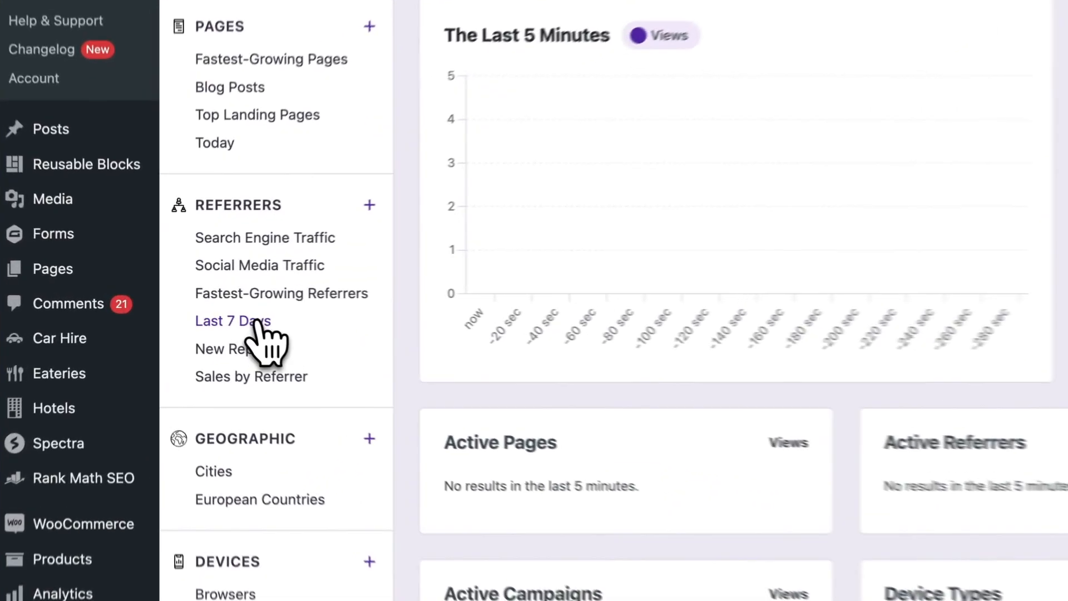
{"action": "left_click", "coordinate": [232, 321]}
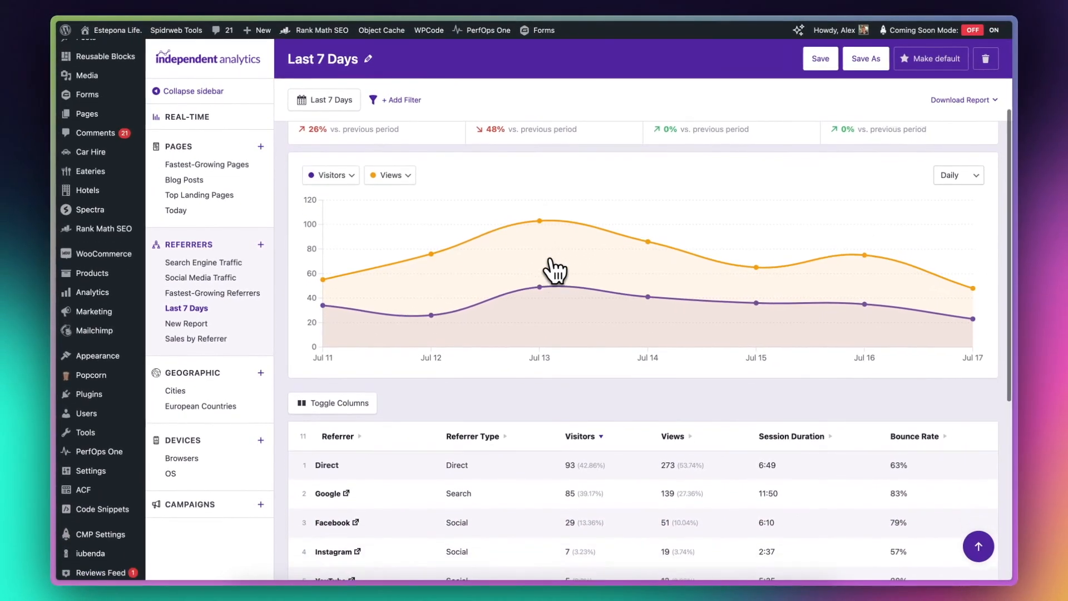
{"action": "scroll", "scroll_direction": "down", "scroll_amount": 3}
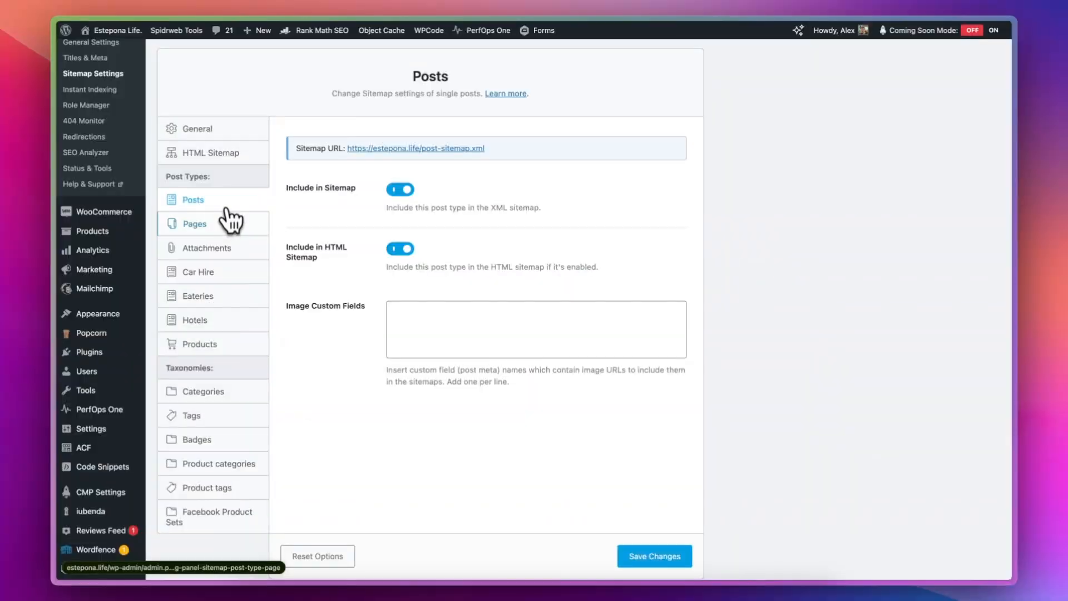
Switch Rank Math's sitemap settings to the Pages post type
{"action": "left_click", "coordinate": [195, 224]}
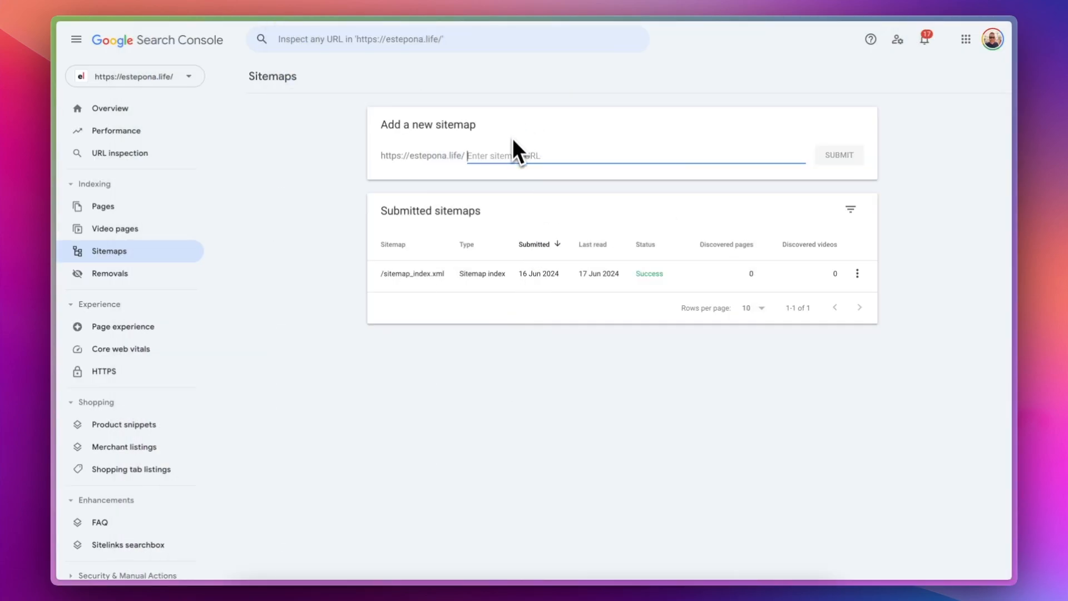
{"action": "mouse_move", "coordinate": [732, 279]}
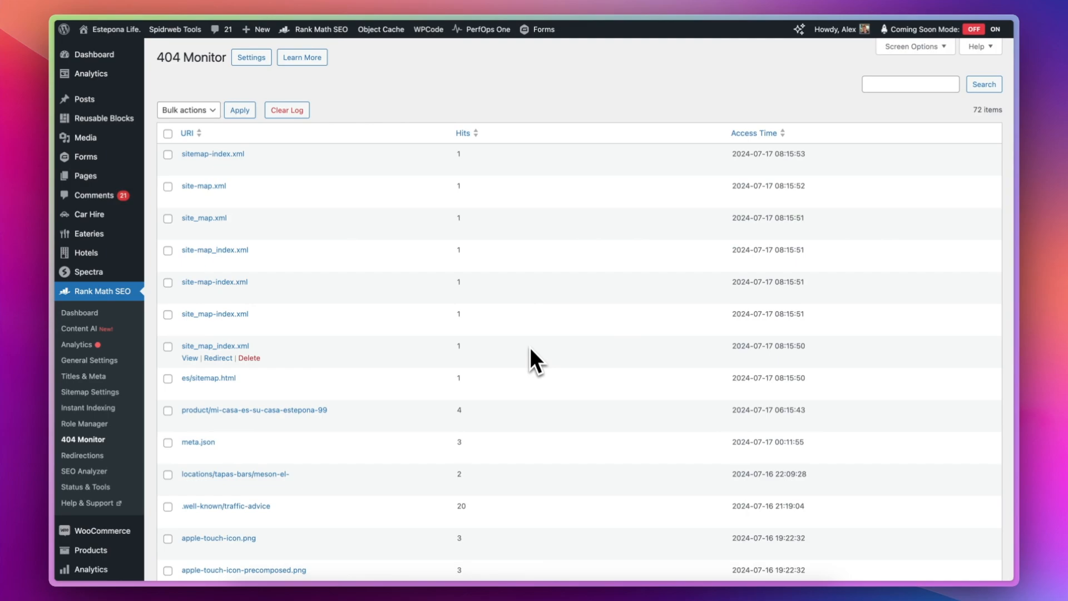
Scroll the sidebar and open Rank Math's empty Redirections page
{"action": "scroll", "scroll_direction": "down", "scroll_amount": 3}
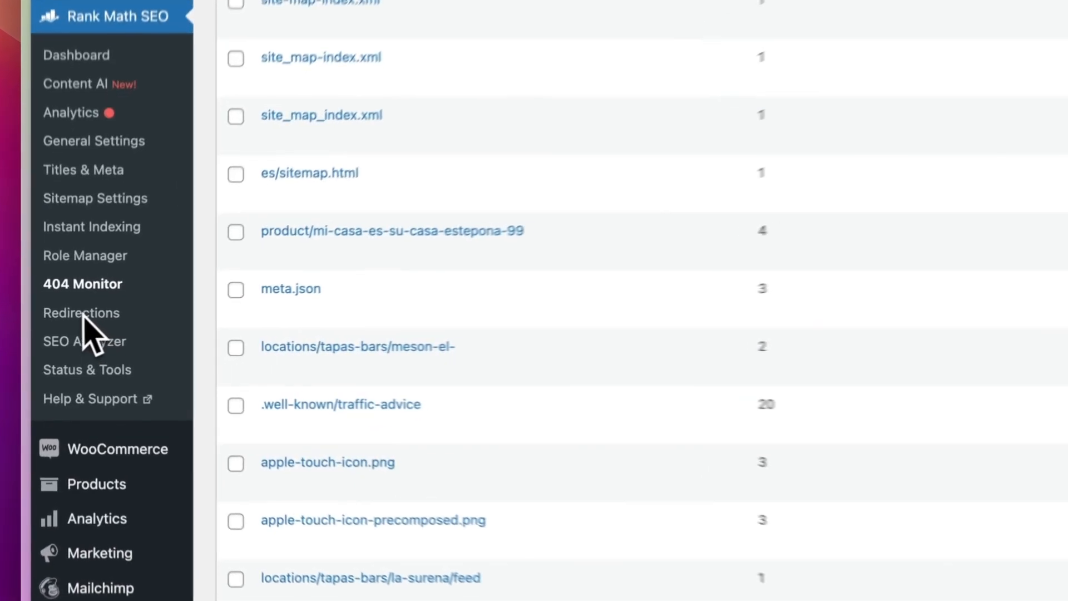
{"action": "left_click", "coordinate": [82, 313]}
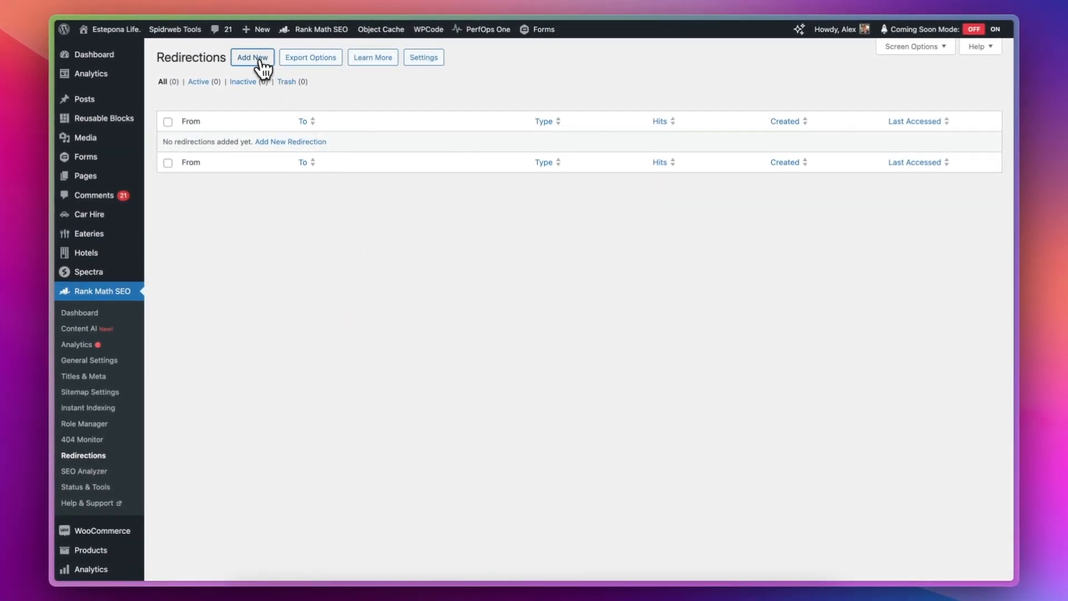
Add a 301 redirection with source /about and destination /about-us
{"action": "left_click", "coordinate": [252, 57]}
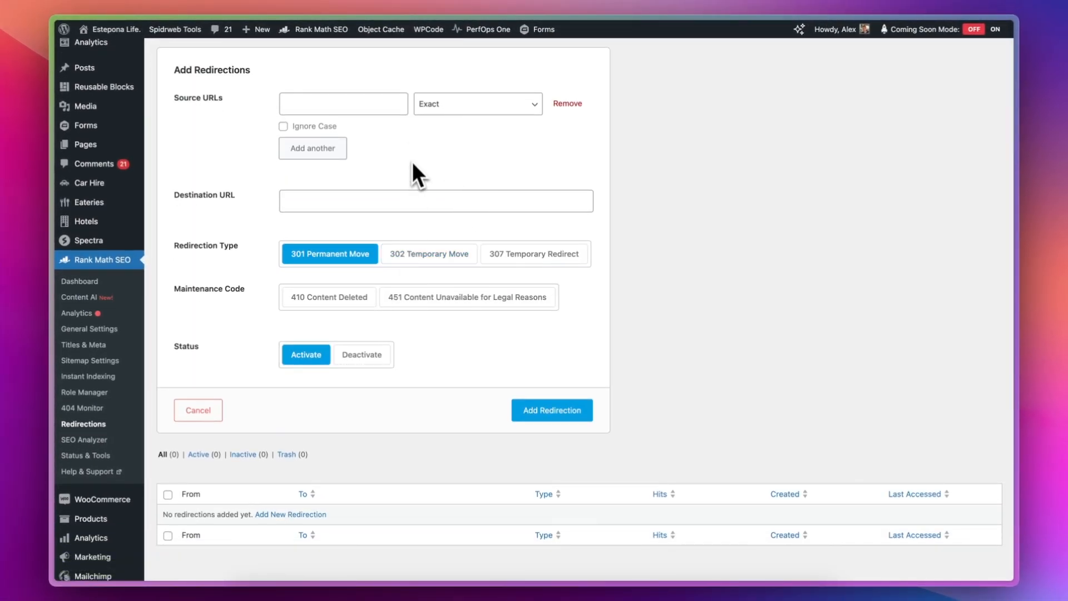
{"action": "type", "text": "/a"}
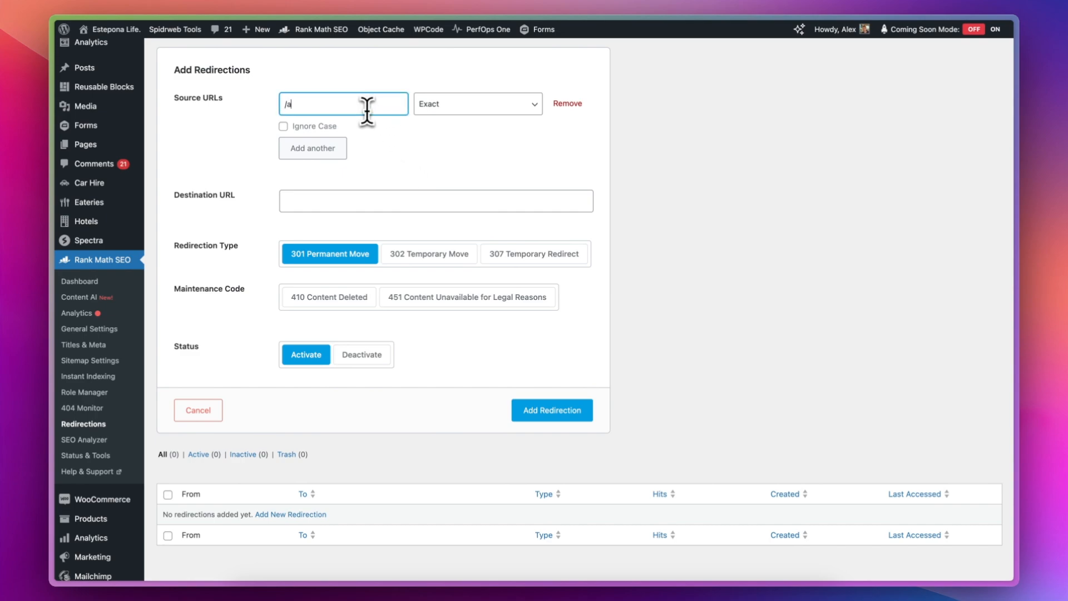
{"action": "type", "text": "bout"}
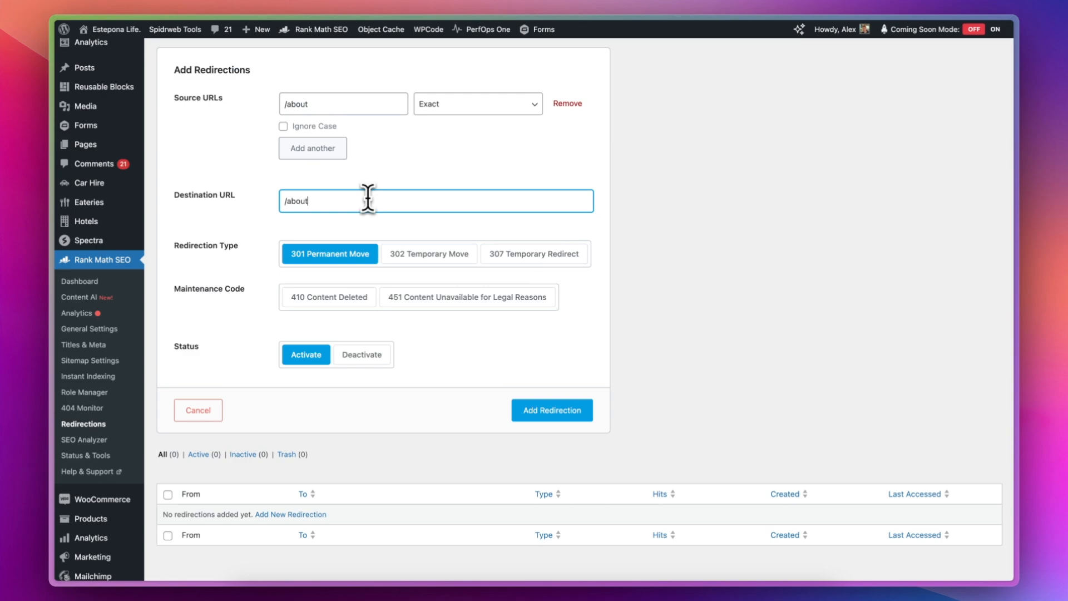
{"action": "type", "text": "-us"}
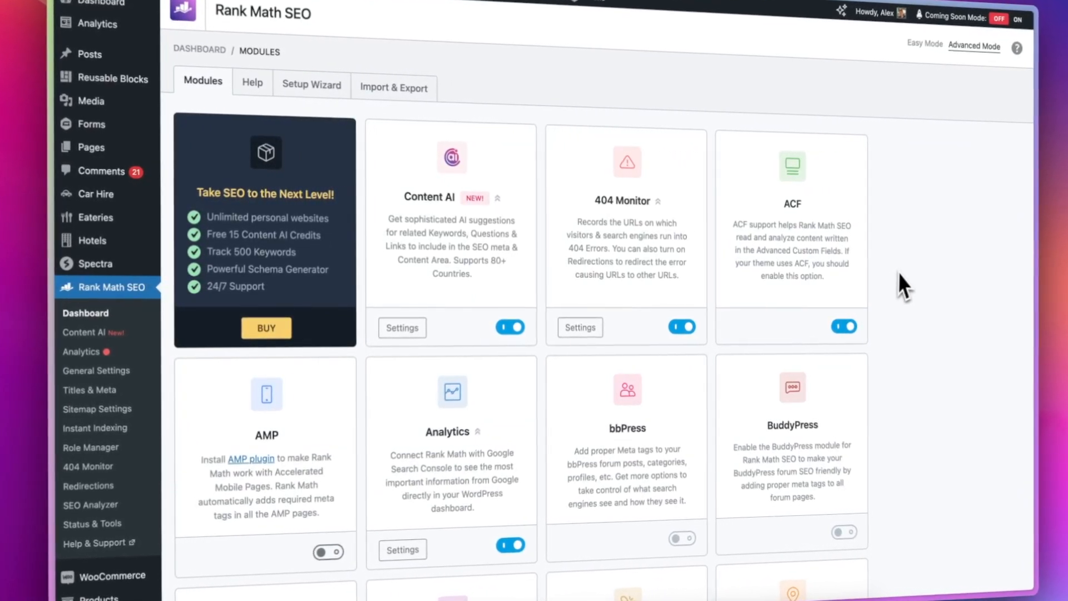
{"action": "scroll", "scroll_direction": "down", "scroll_amount": 3}
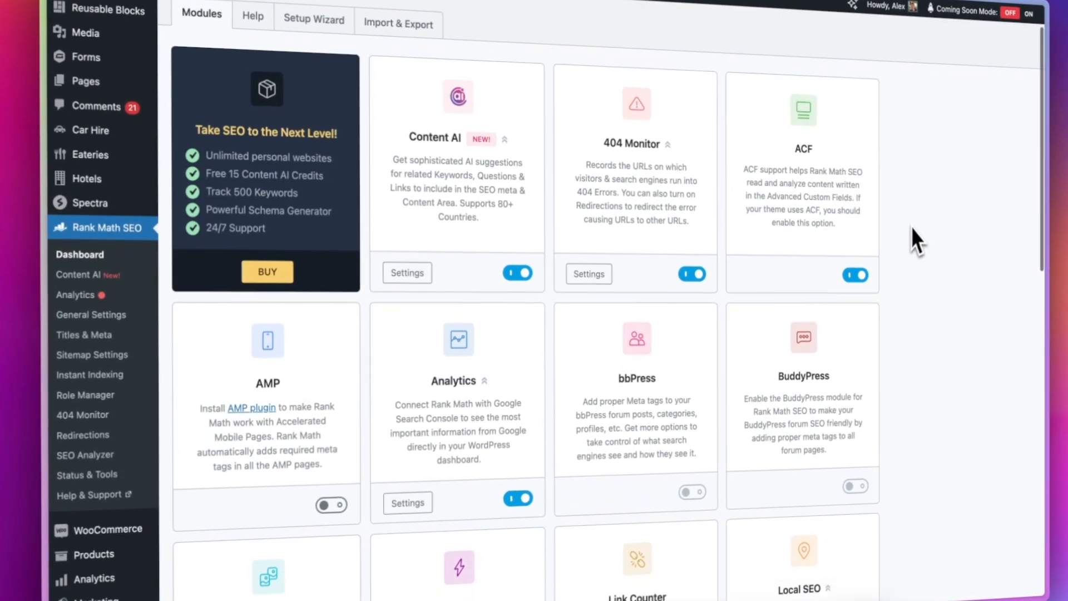
{"action": "scroll", "scroll_direction": "down", "scroll_amount": 3}
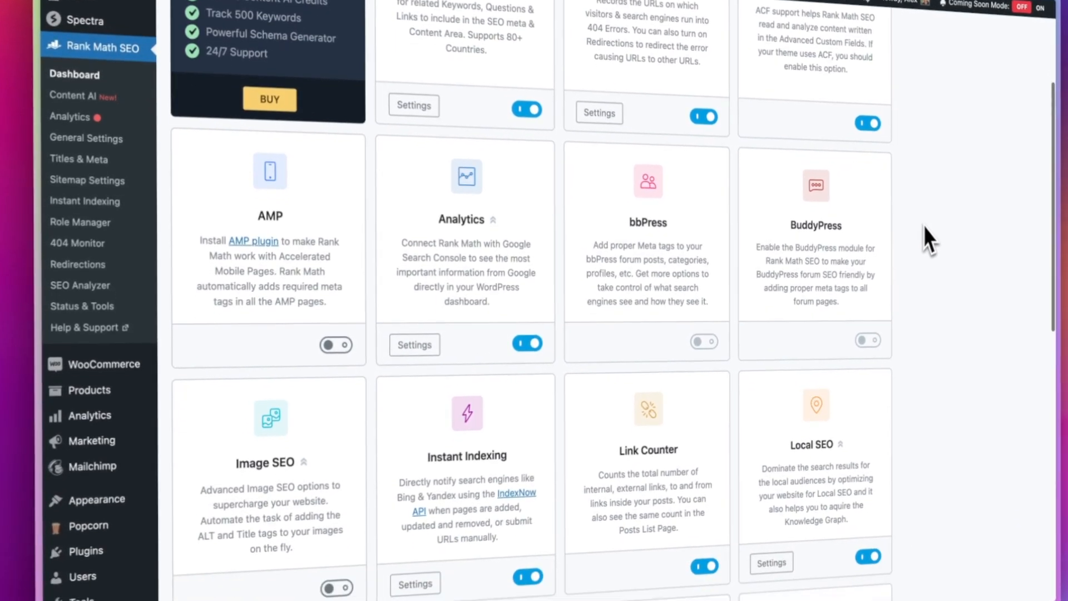
{"action": "scroll", "scroll_direction": "down", "scroll_amount": 3}
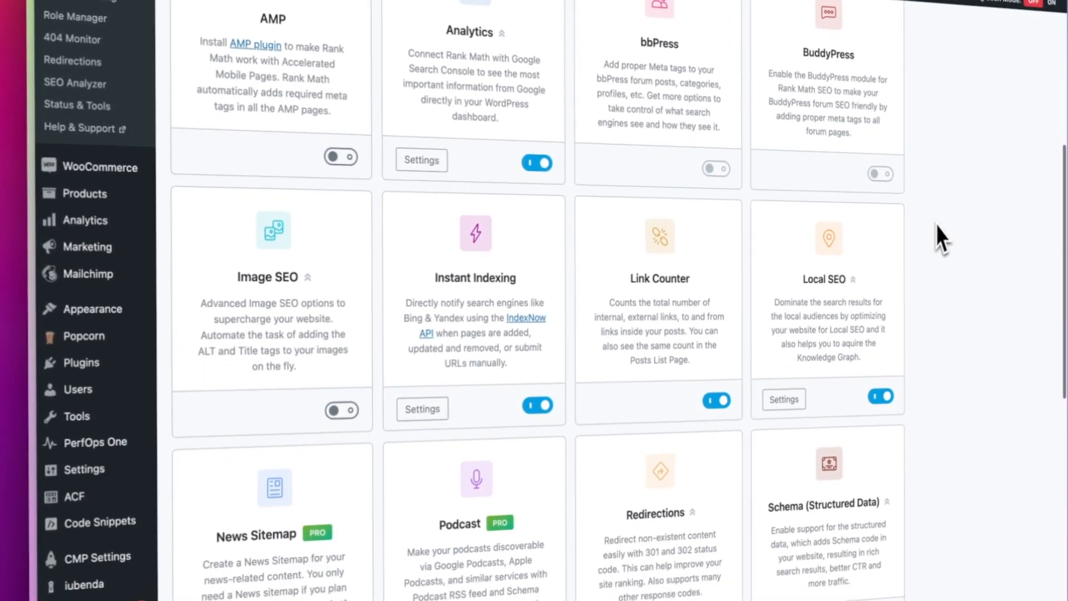
{"action": "scroll", "scroll_direction": "down", "scroll_amount": 3}
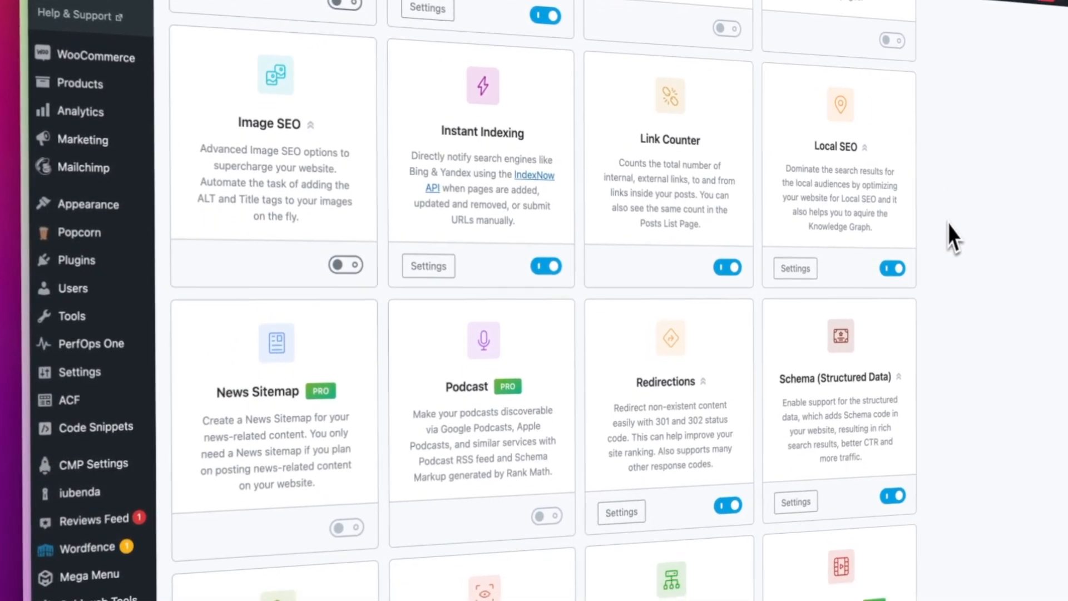
{"action": "scroll", "scroll_direction": "down", "scroll_amount": 3}
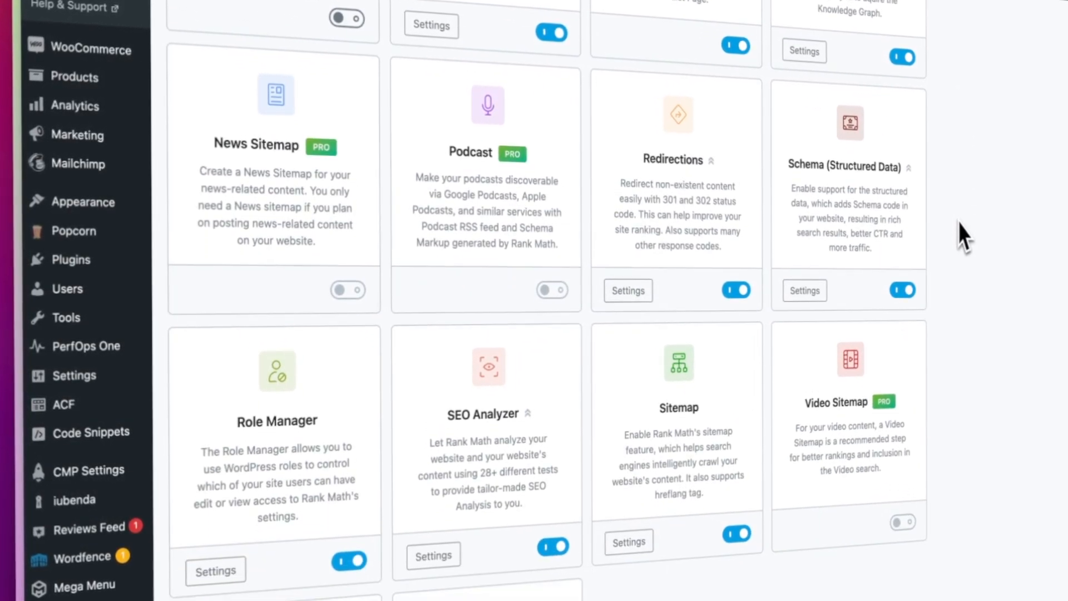
{"action": "scroll", "scroll_direction": "down", "scroll_amount": 3}
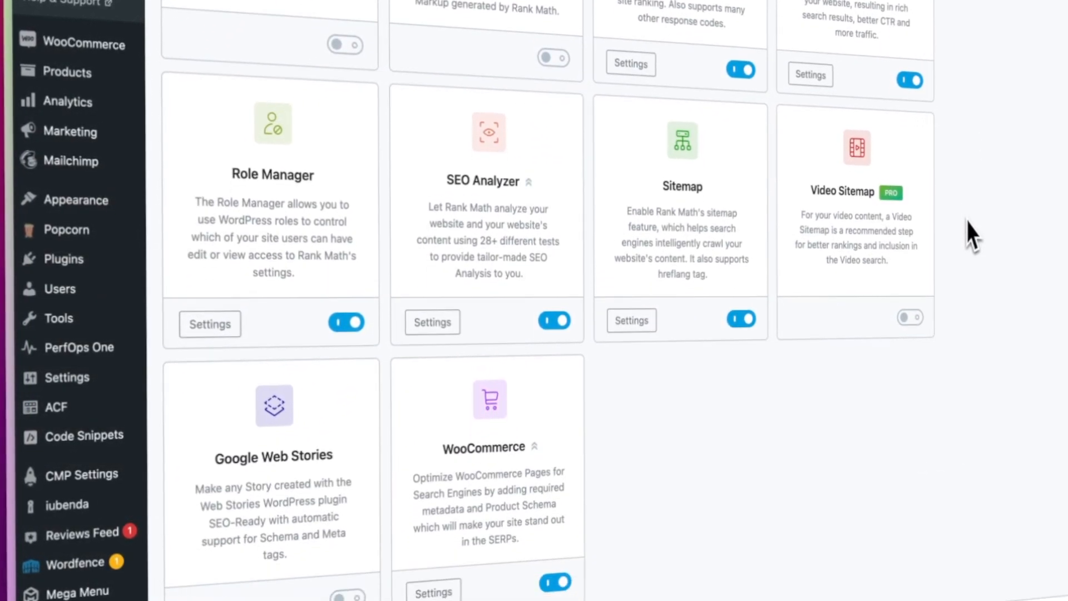
{"action": "scroll", "scroll_direction": "down", "scroll_amount": 3}
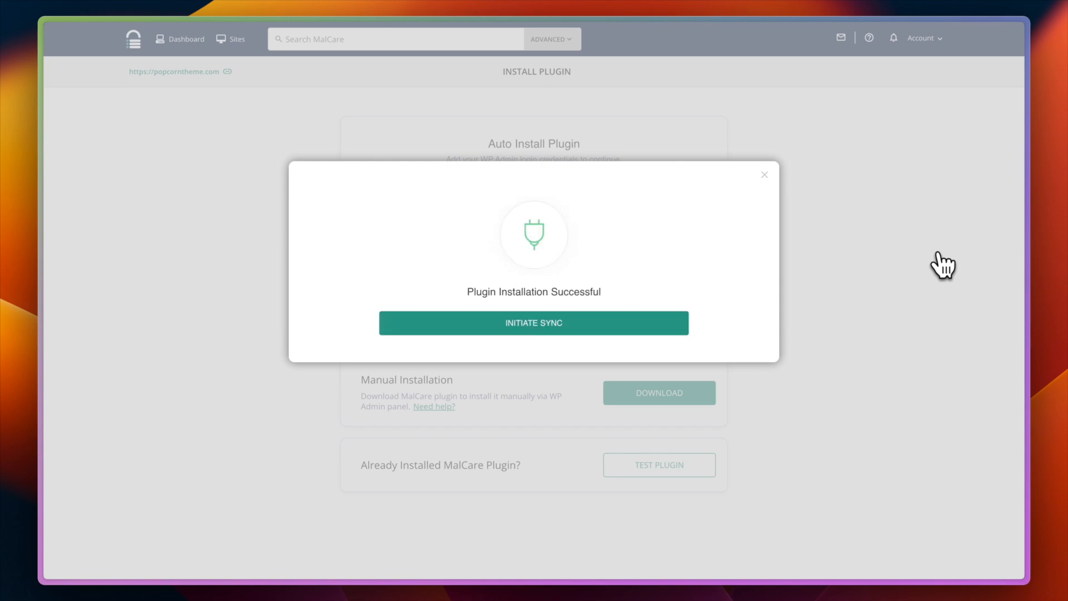
Initiate MalCare's sync and scroll through the Security page and Ozone Layer firewall map
{"action": "left_click", "coordinate": [533, 322]}
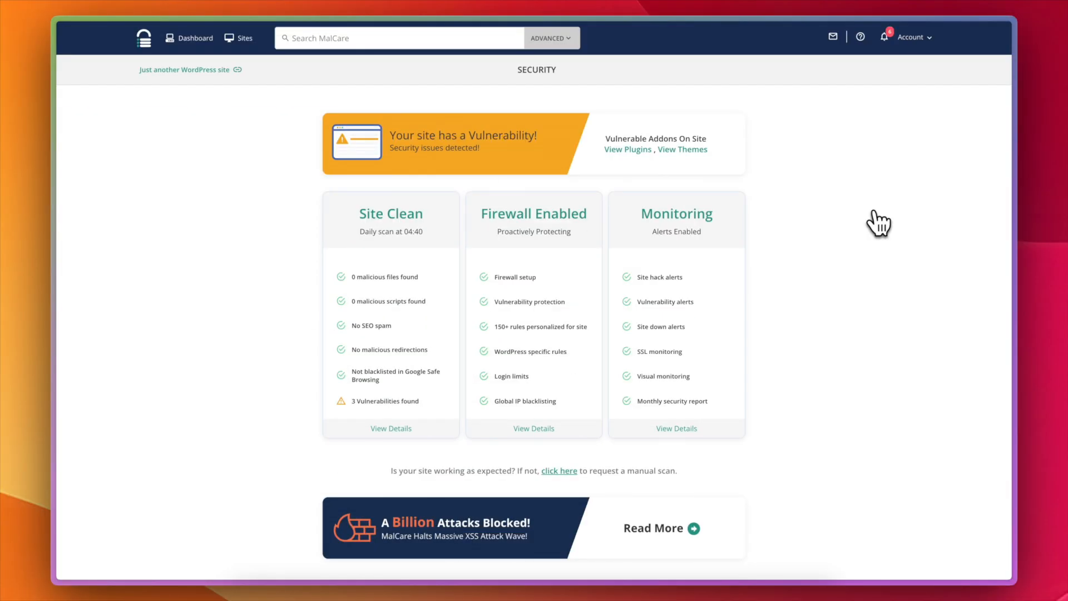
{"action": "scroll", "scroll_direction": "down", "scroll_amount": 3}
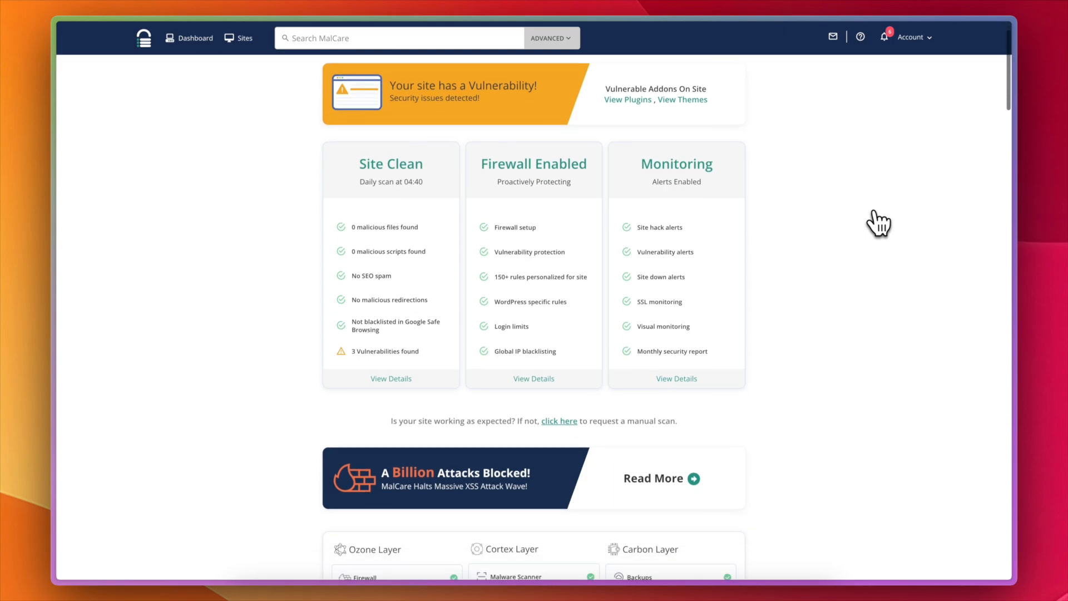
{"action": "scroll", "scroll_direction": "down", "scroll_amount": 3}
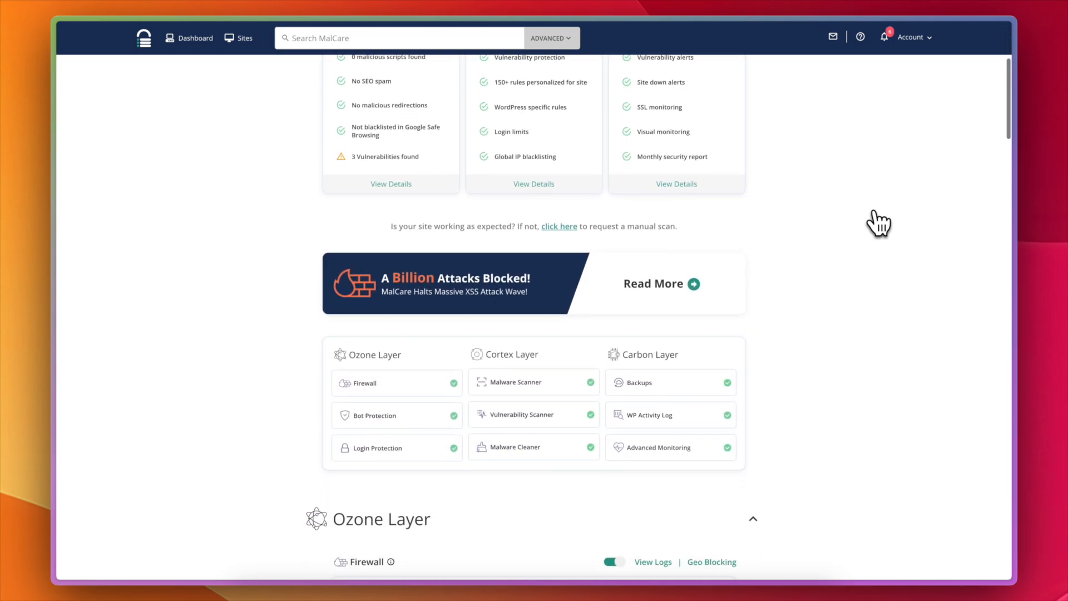
{"action": "scroll", "scroll_direction": "down", "scroll_amount": 3}
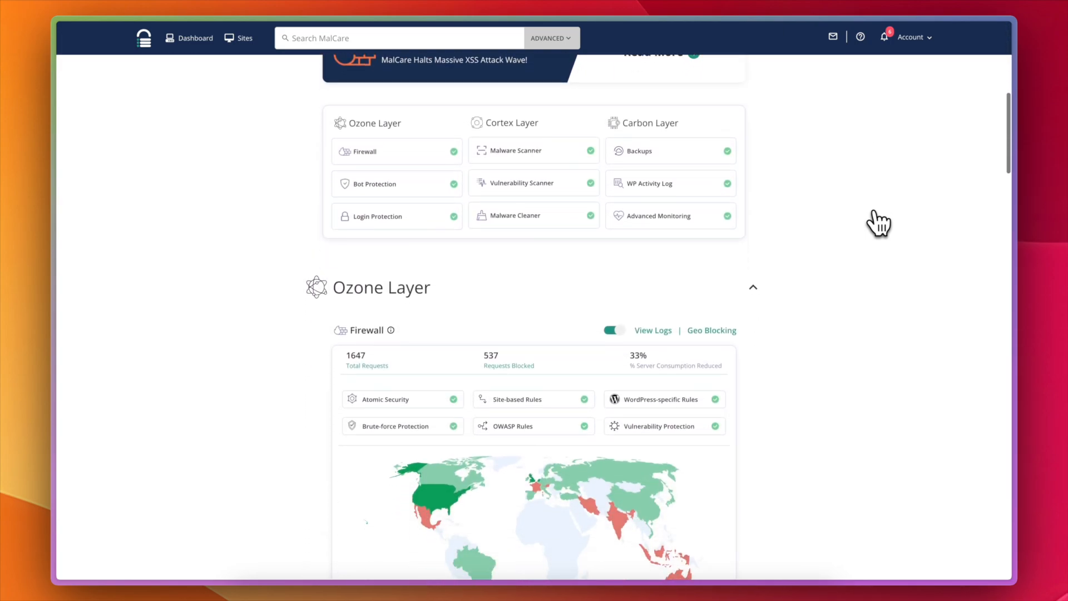
{"action": "scroll", "scroll_direction": "down", "scroll_amount": 3}
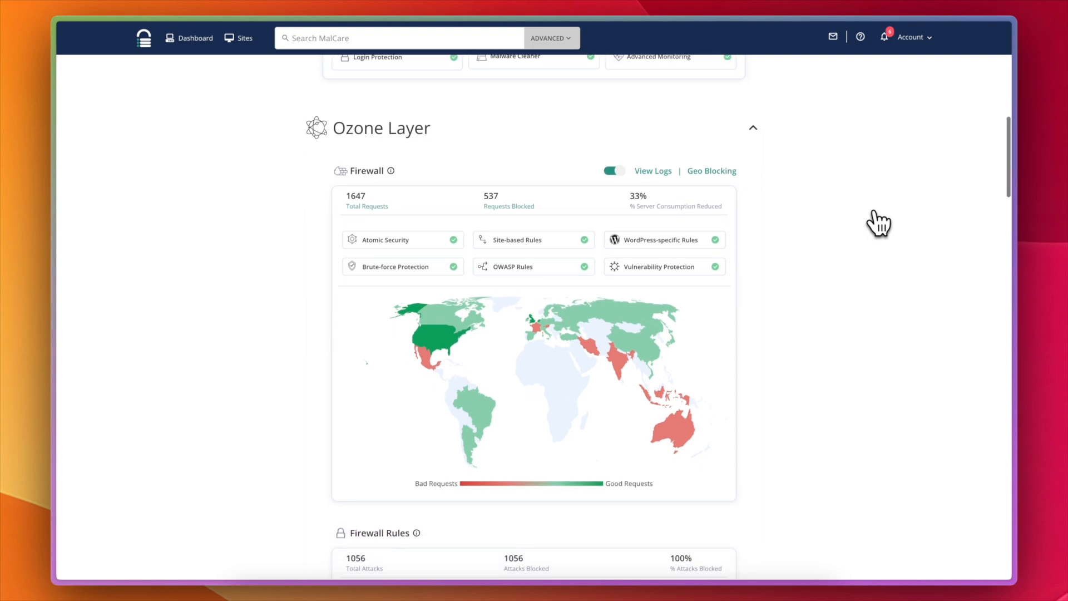
{"action": "scroll", "scroll_direction": "down", "scroll_amount": 3}
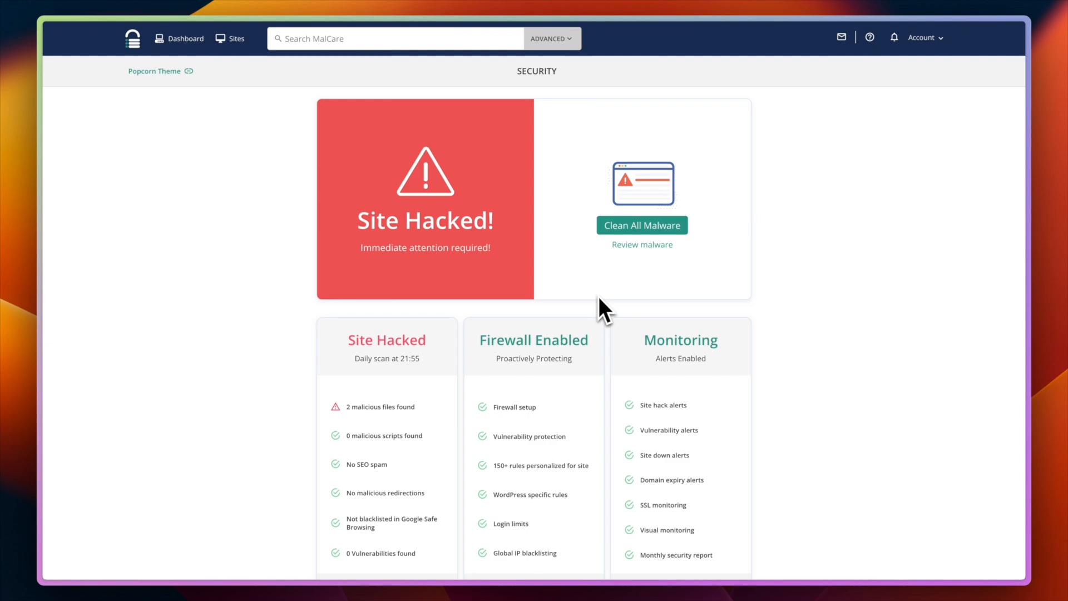
Run Clean All Malware on the Site Hacked panel and confirm the cleanup
{"action": "left_click", "coordinate": [641, 225]}
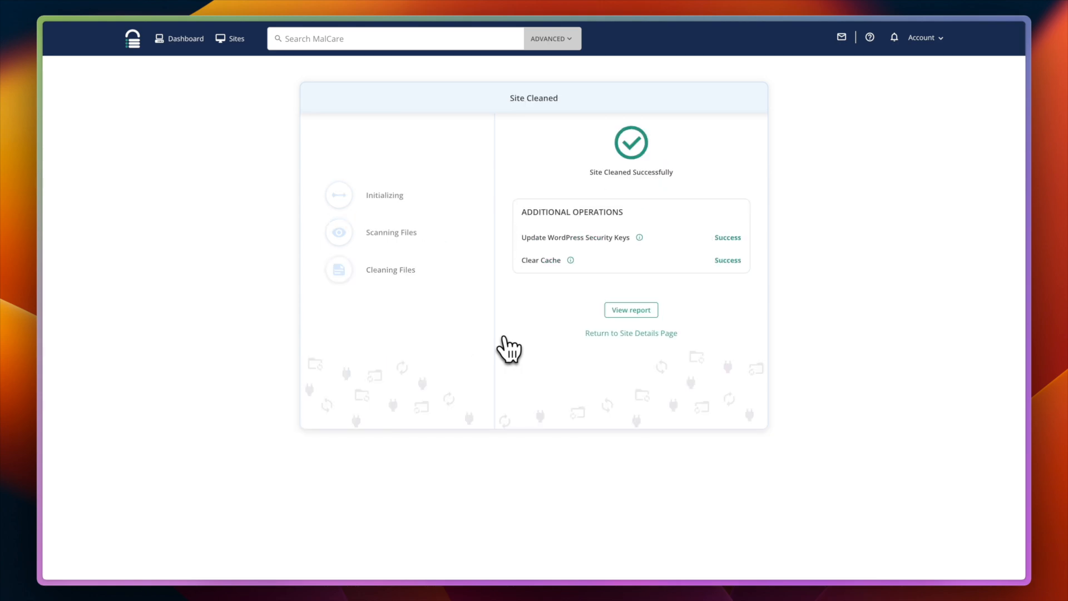
{"action": "left_click", "coordinate": [631, 333]}
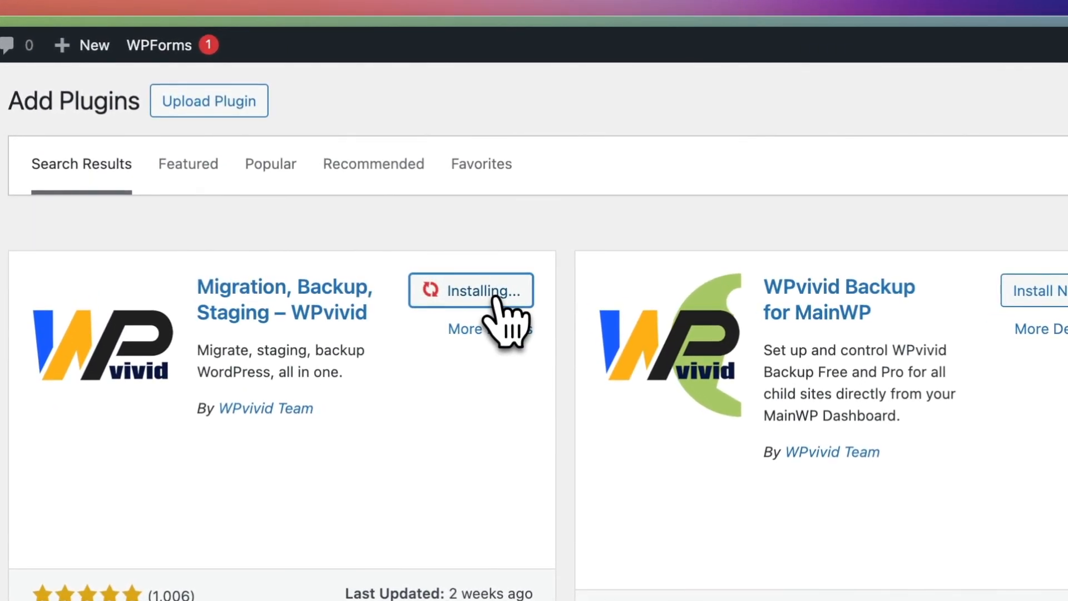
Install WPvivid and enable its daily backup schedule
{"action": "left_click", "coordinate": [470, 289]}
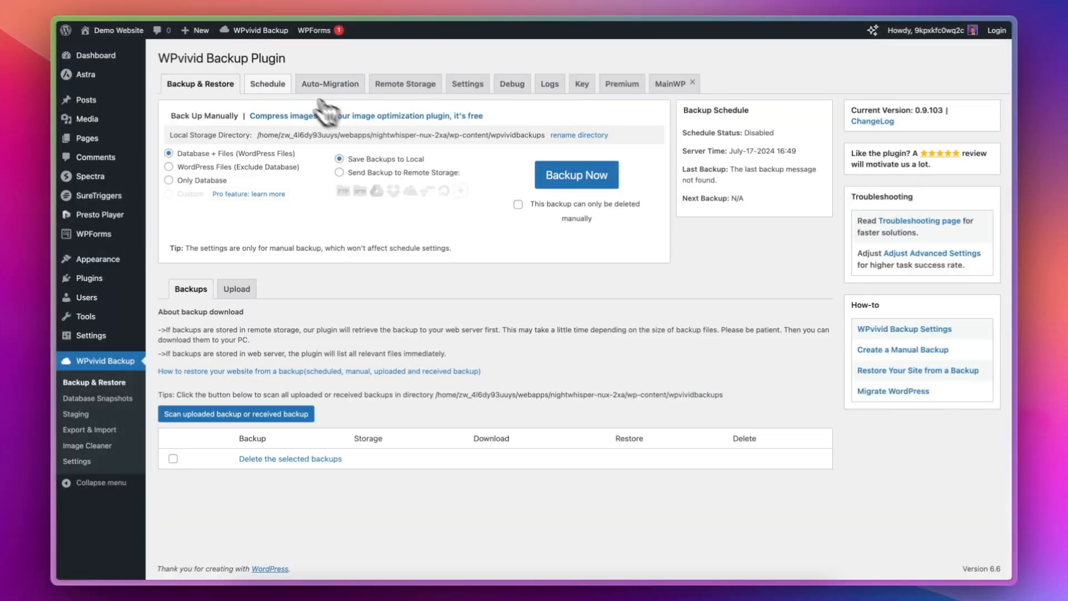
{"action": "left_click", "coordinate": [267, 83]}
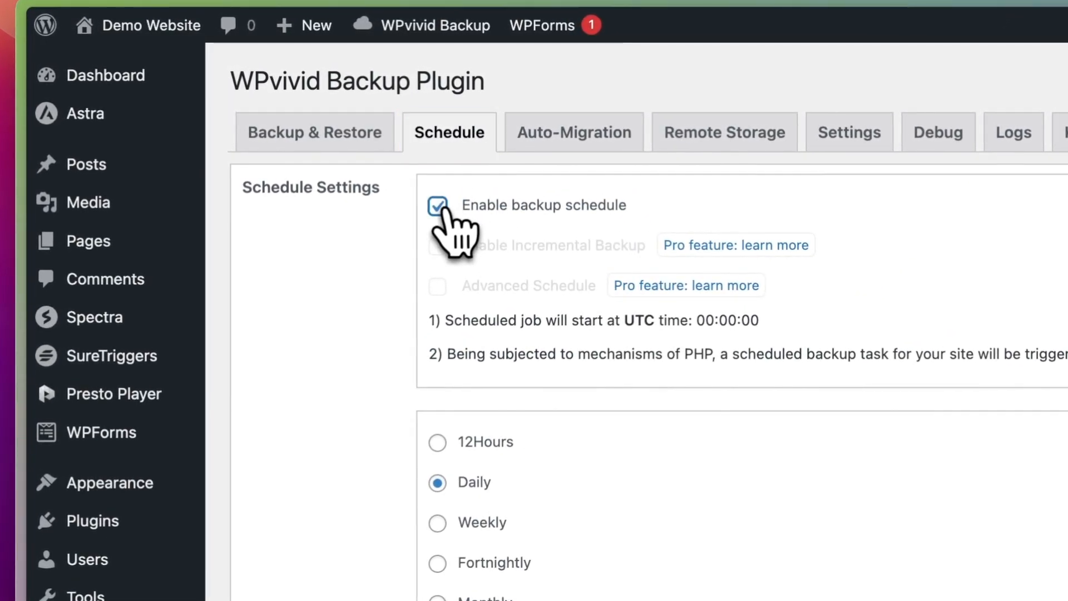
{"action": "mouse_move", "coordinate": [541, 344]}
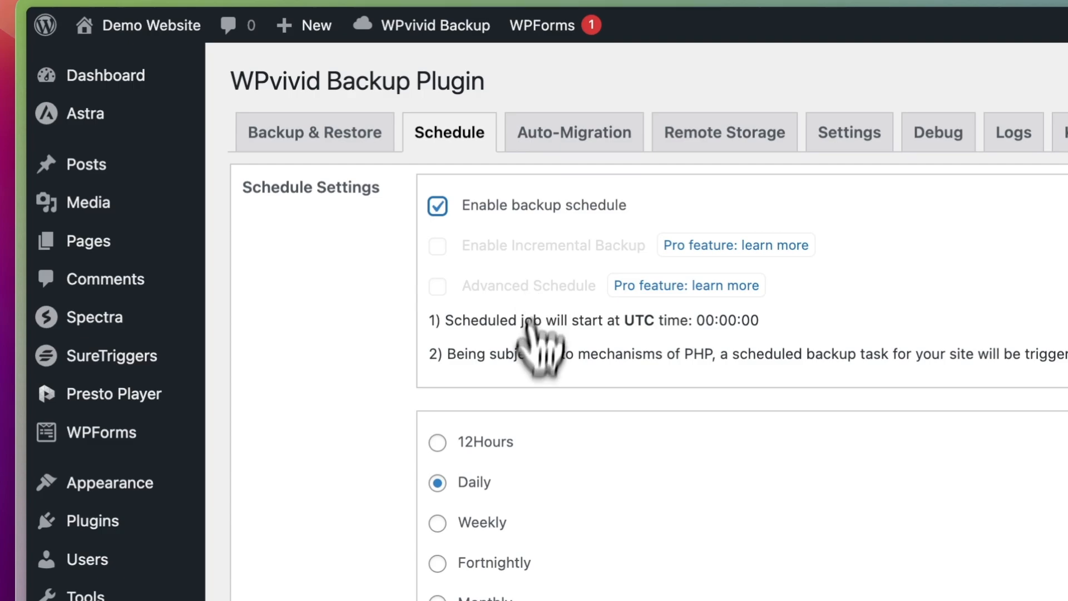
{"action": "left_click", "coordinate": [724, 132]}
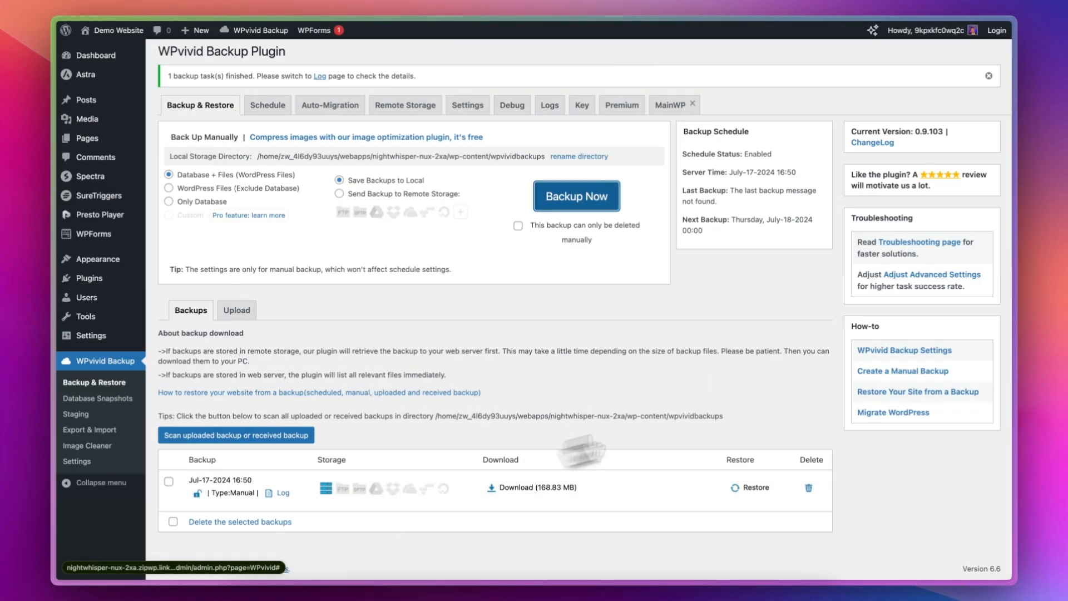
Restore from the Jul-17-2024 16:50 backup, confirm, and dismiss the completion alert
{"action": "left_click", "coordinate": [756, 491]}
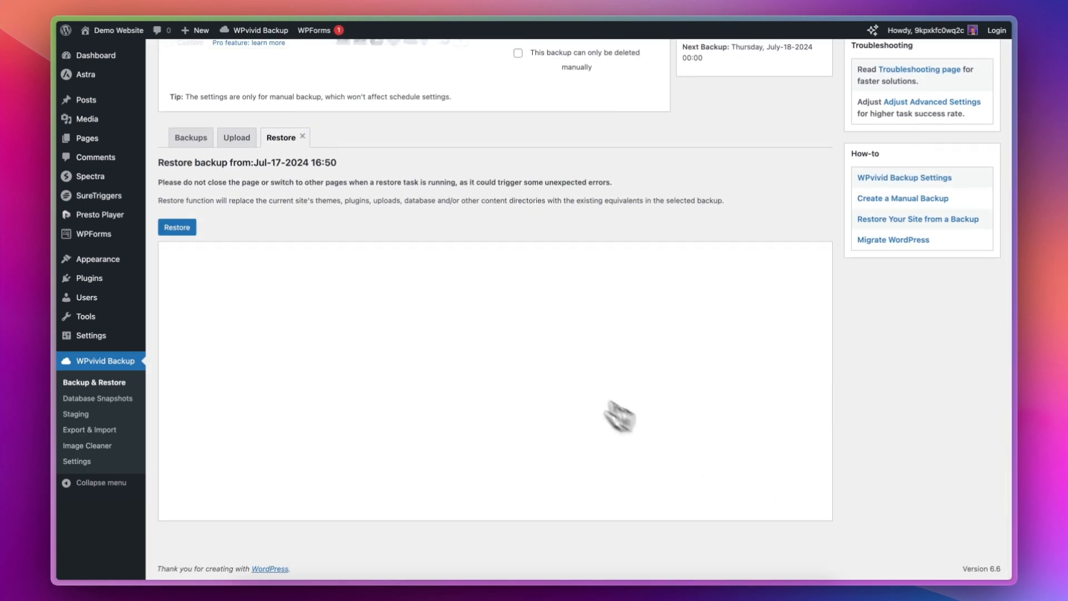
{"action": "left_click", "coordinate": [177, 227]}
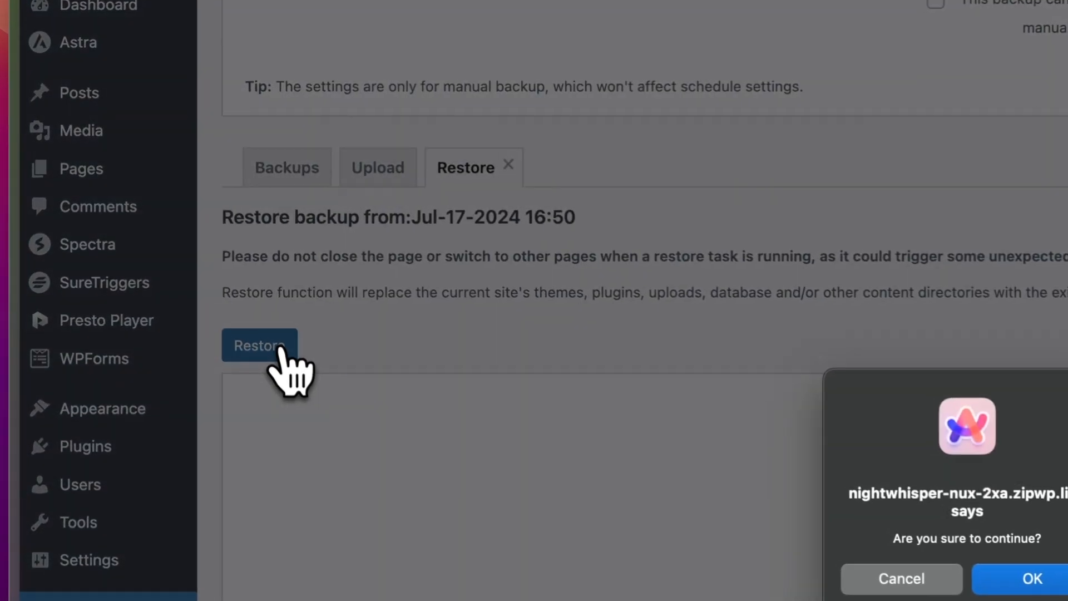
{"action": "left_click", "coordinate": [1031, 578]}
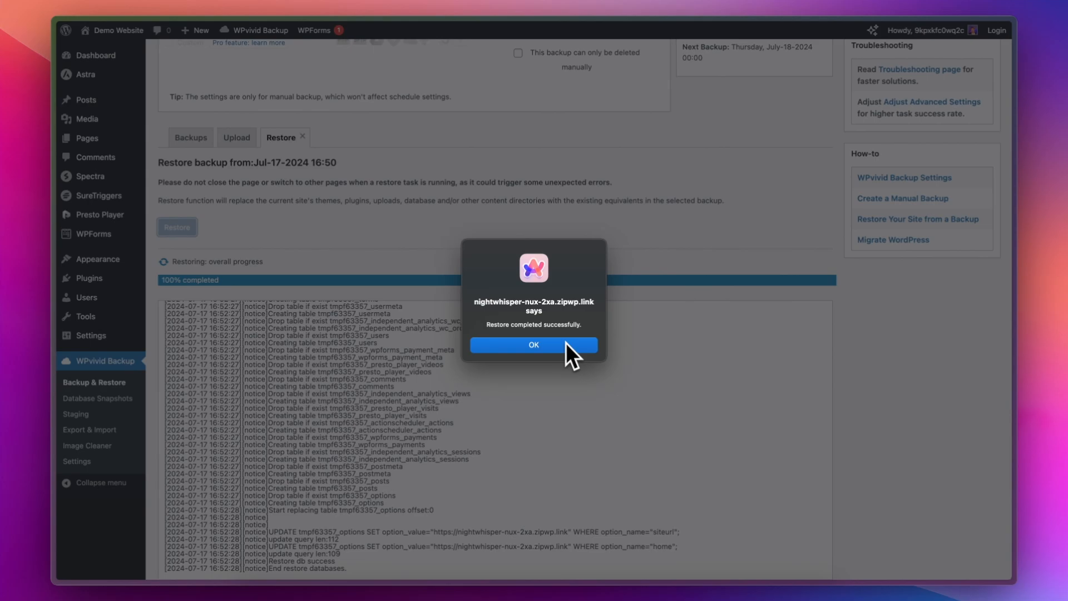
{"action": "left_click", "coordinate": [534, 345]}
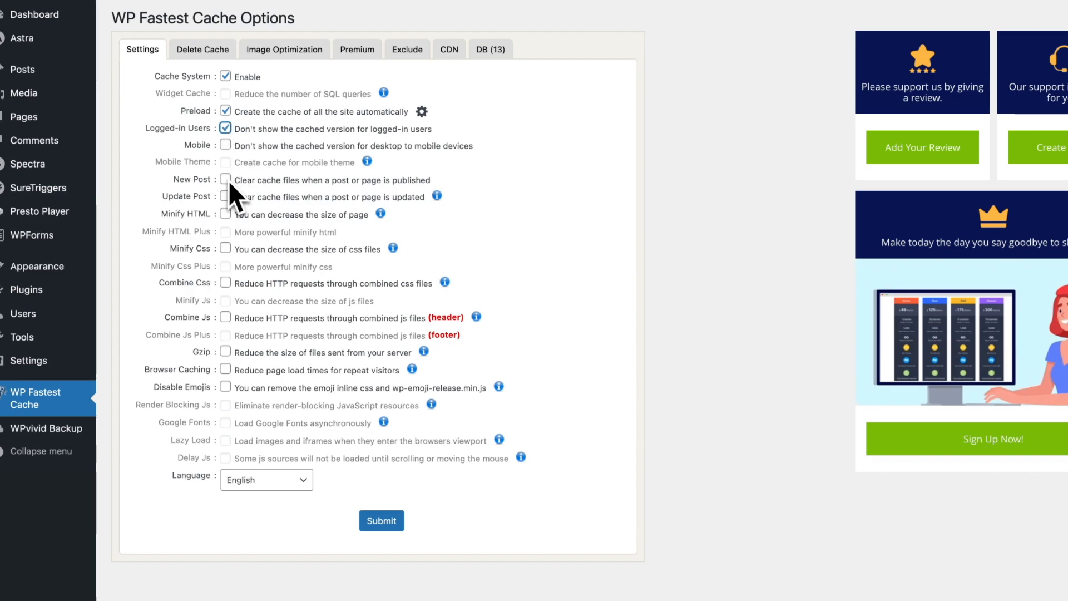
Tick New Post, Update Post and Minify HTML in WP Fastest Cache settings
{"action": "left_click", "coordinate": [225, 179]}
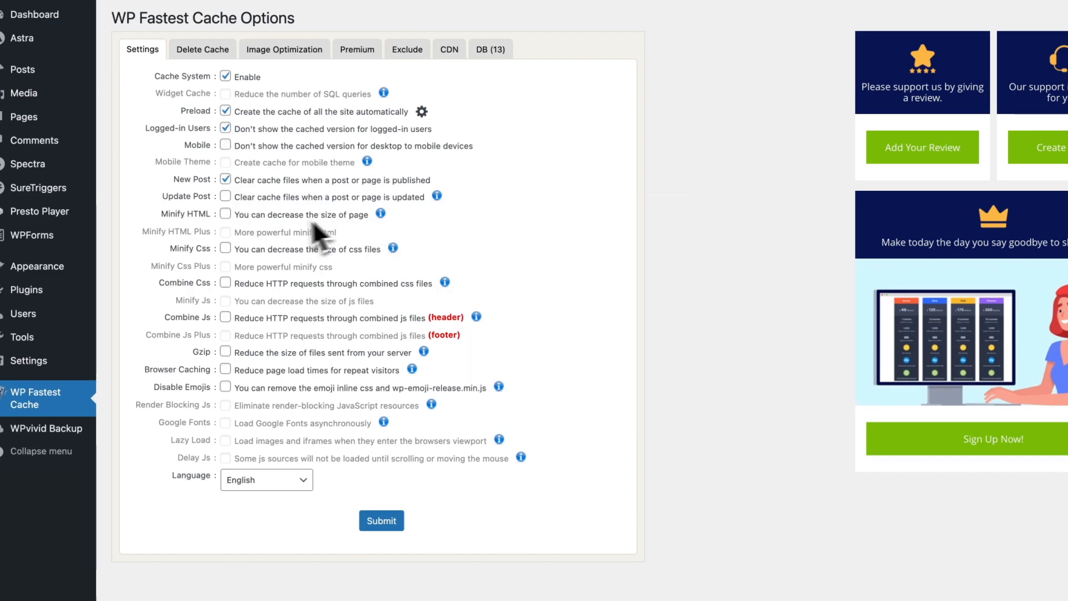
{"action": "left_click", "coordinate": [225, 214]}
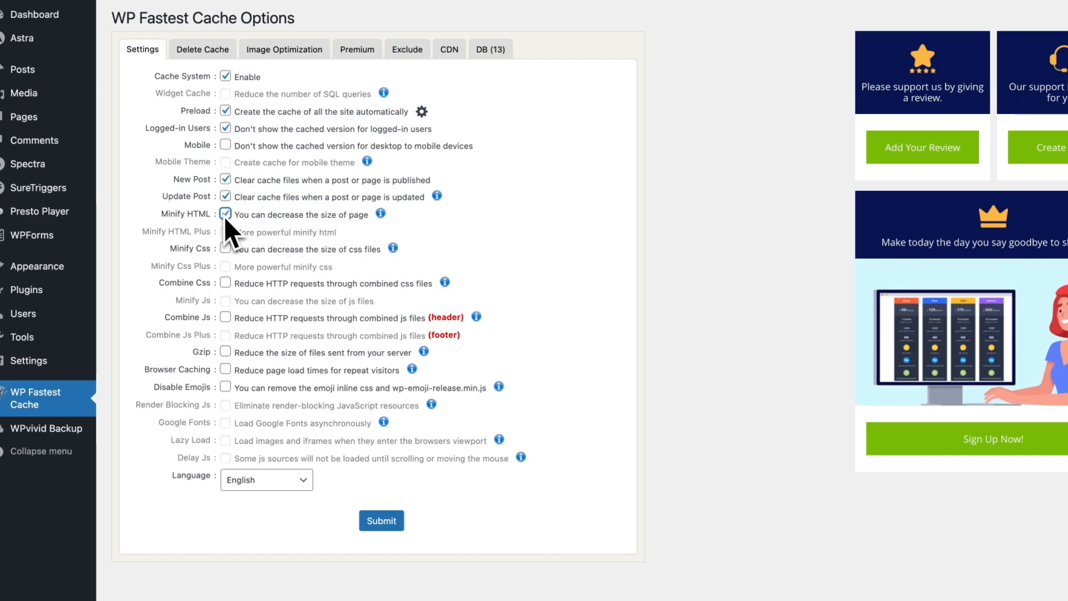
{"action": "left_click", "coordinate": [225, 351]}
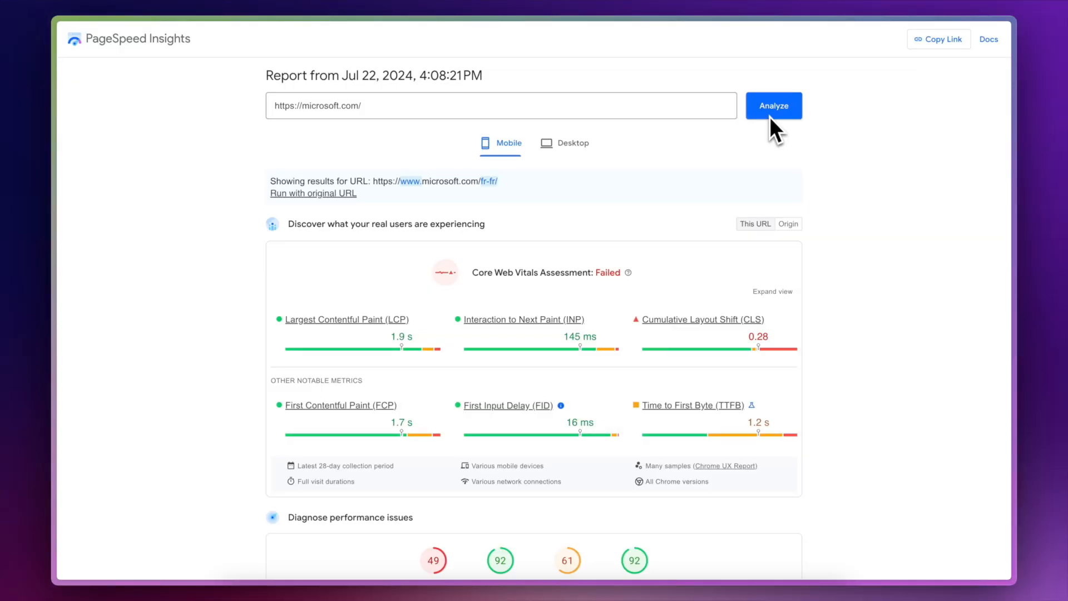
{"action": "scroll", "scroll_direction": "down", "scroll_amount": 3}
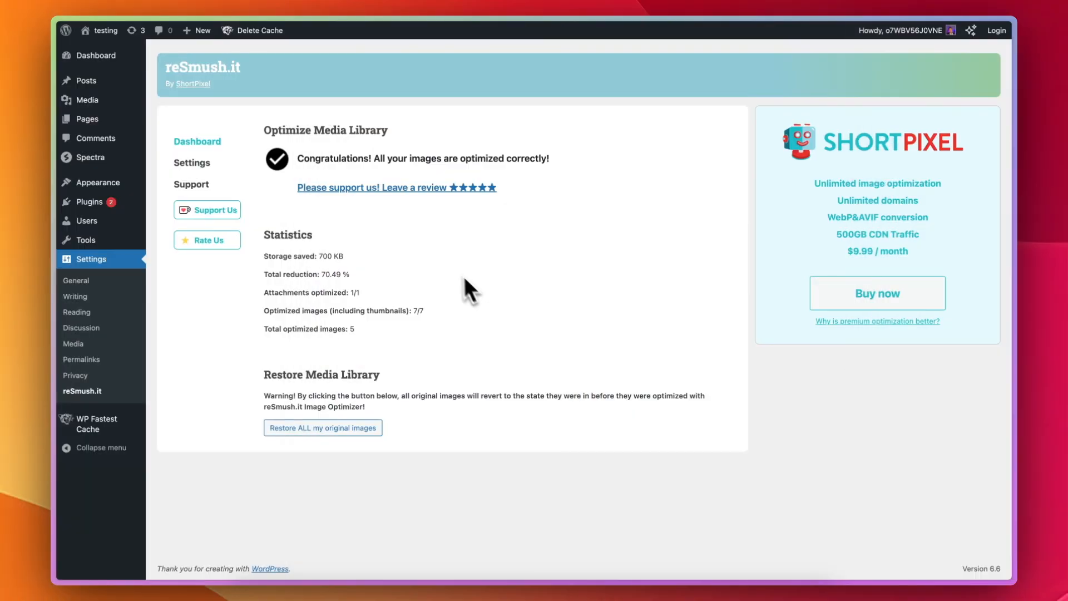
{"action": "mouse_move", "coordinate": [202, 180]}
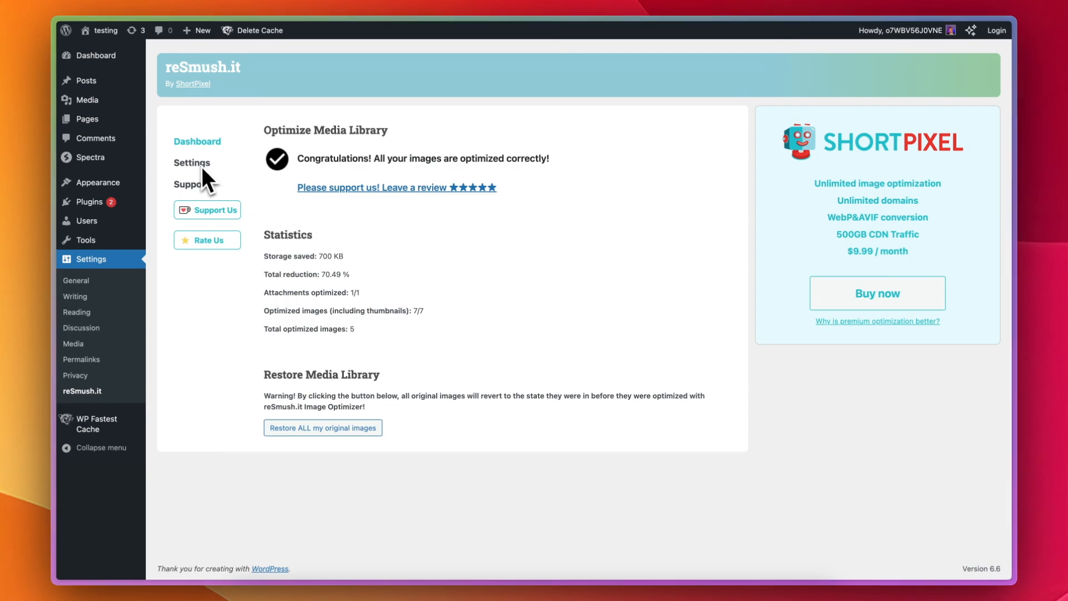
Save Balanced quality in reSmush.it settings, then optimize all images
{"action": "left_click", "coordinate": [192, 162]}
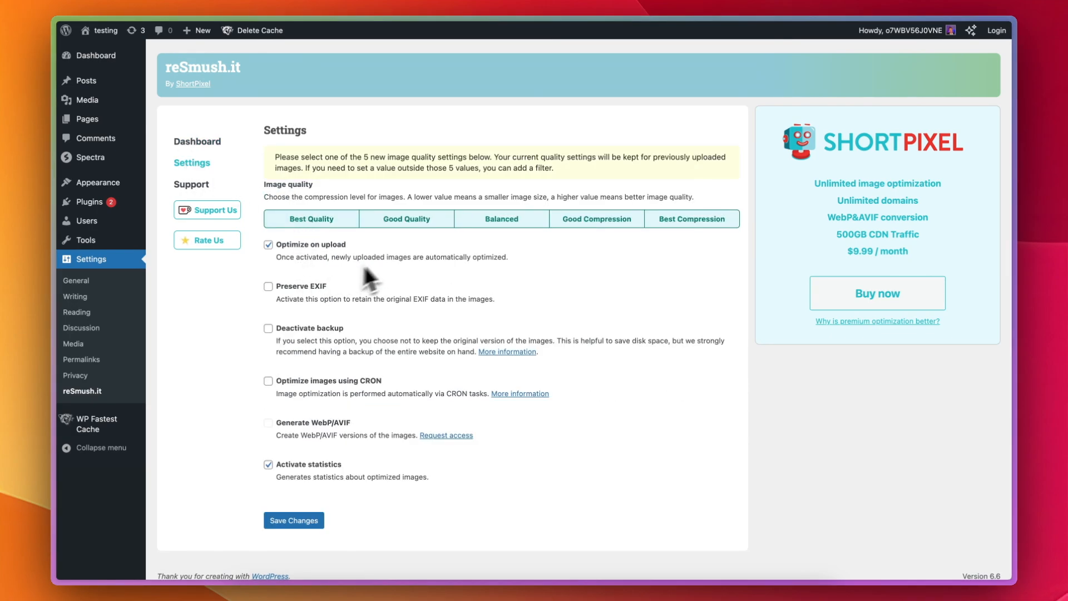
{"action": "left_click", "coordinate": [502, 219]}
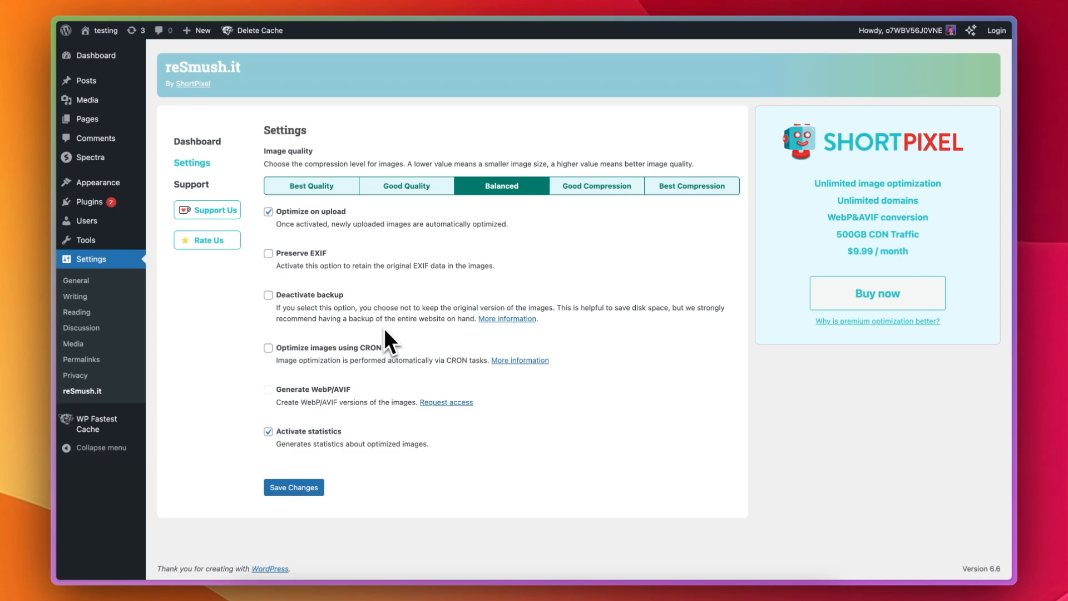
{"action": "left_click", "coordinate": [293, 488]}
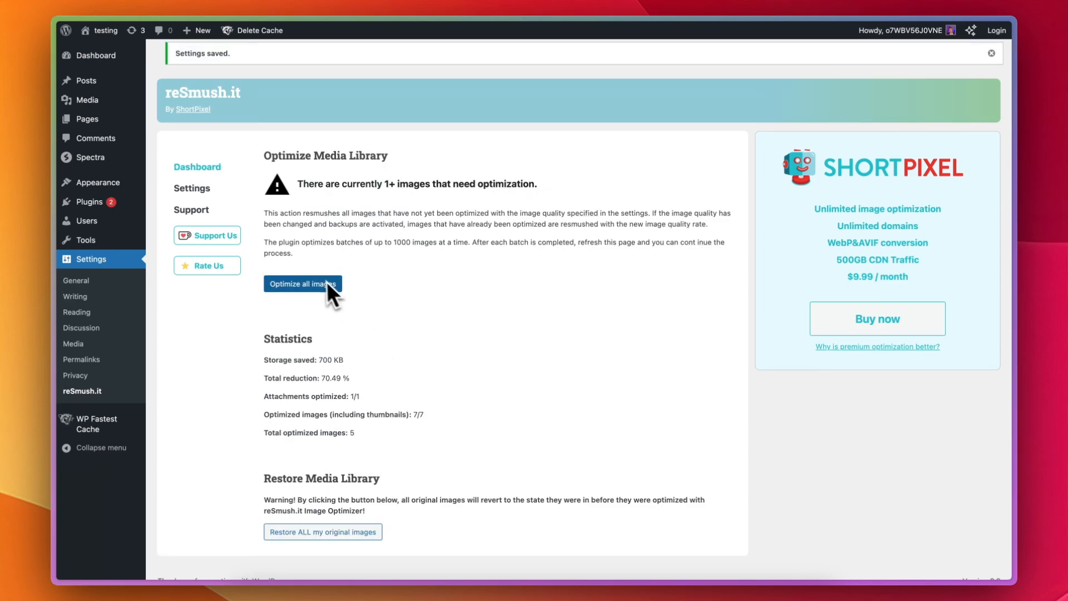
{"action": "left_click", "coordinate": [303, 284]}
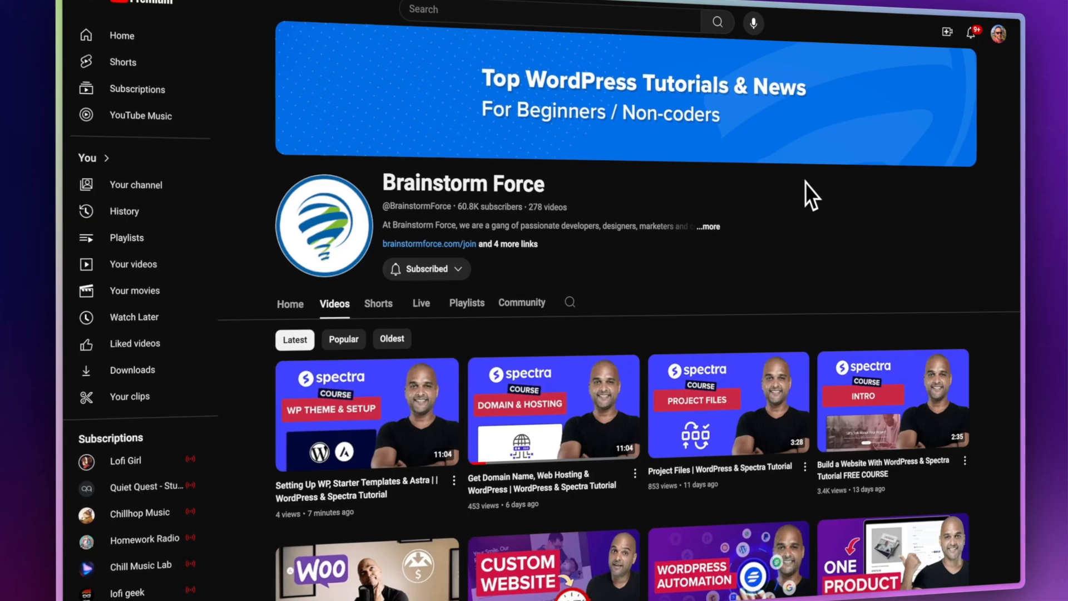
Play the 'Top 10 WooCommerce Add-ons You Don't Want To Miss!' video
{"action": "left_click", "coordinate": [367, 565]}
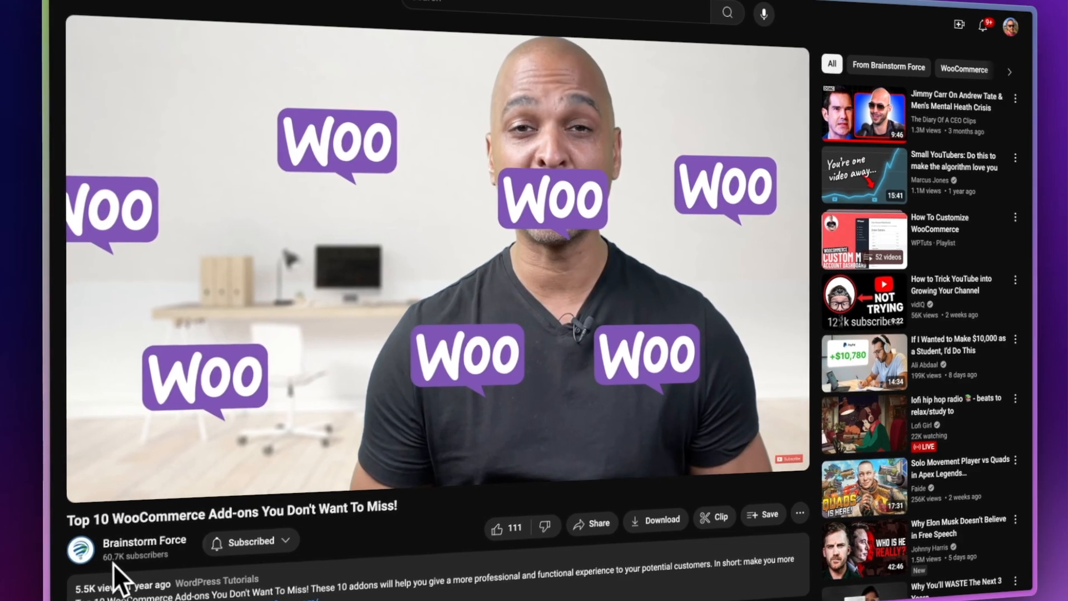